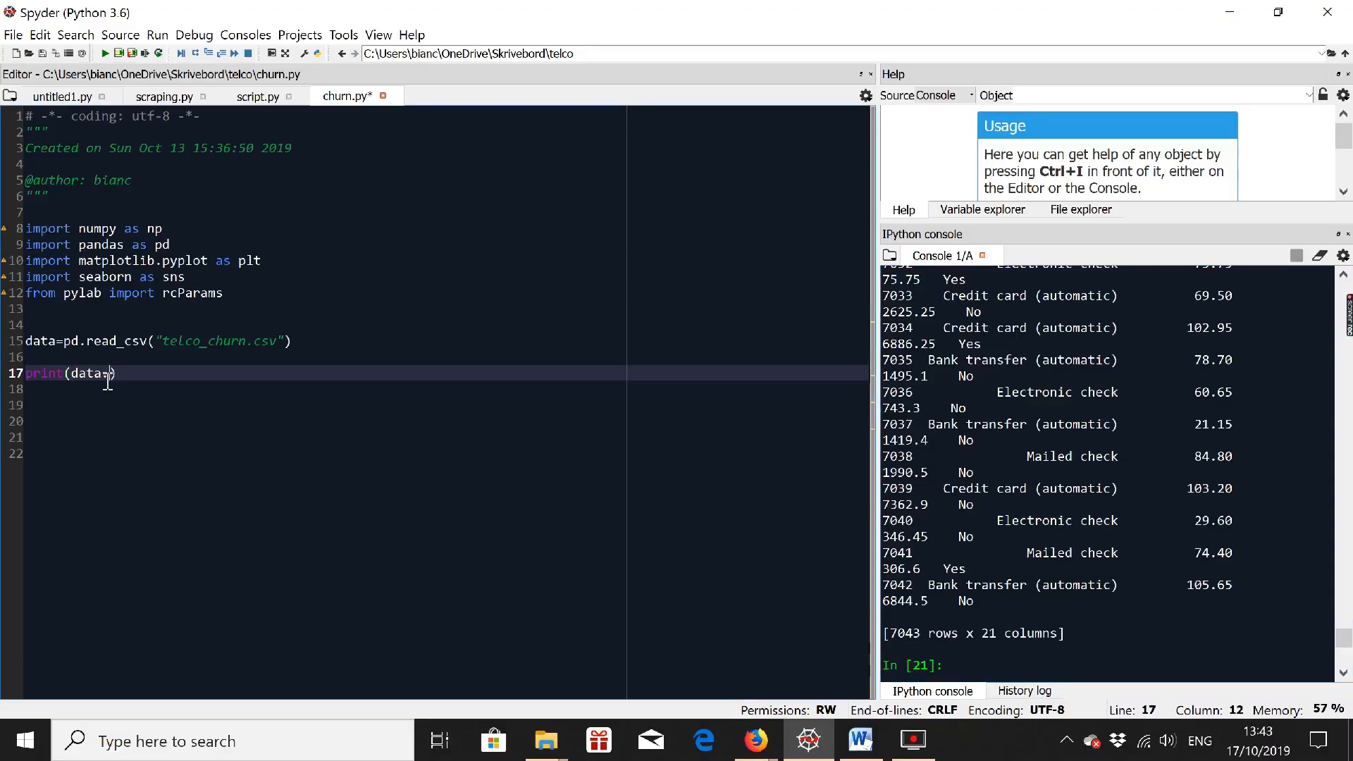
# Write print(data.head()) and print(data.info) lines in churn.py.
pyautogui.write('head()')
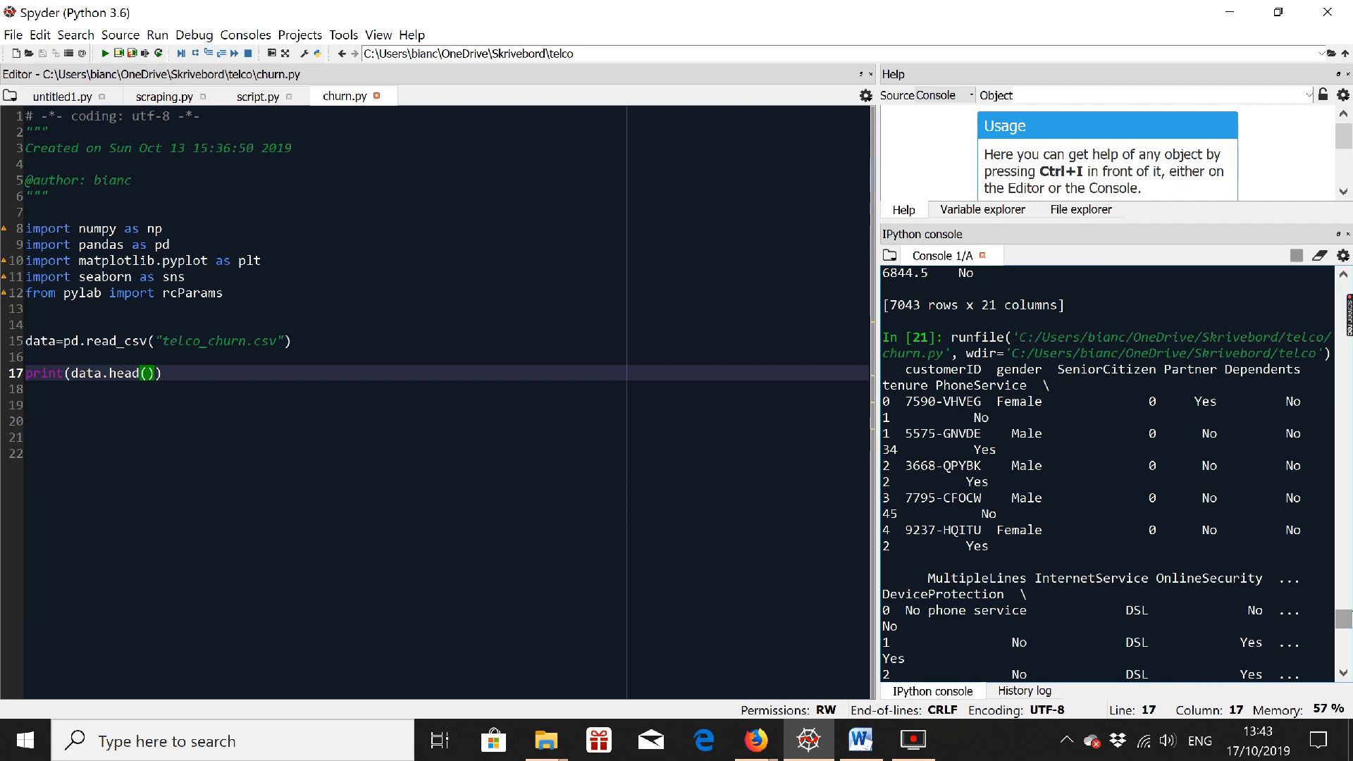
pyautogui.moveTo(172, 372)
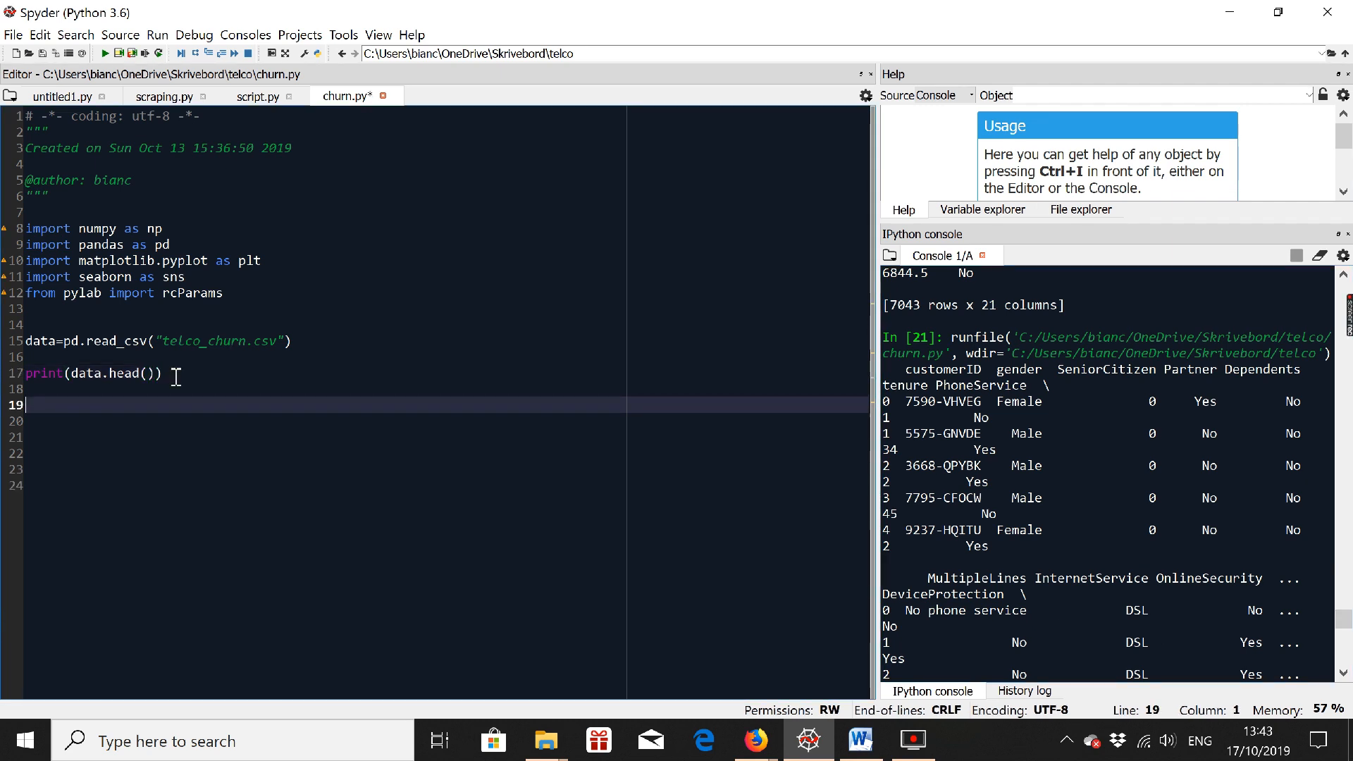
pyautogui.write('pri')
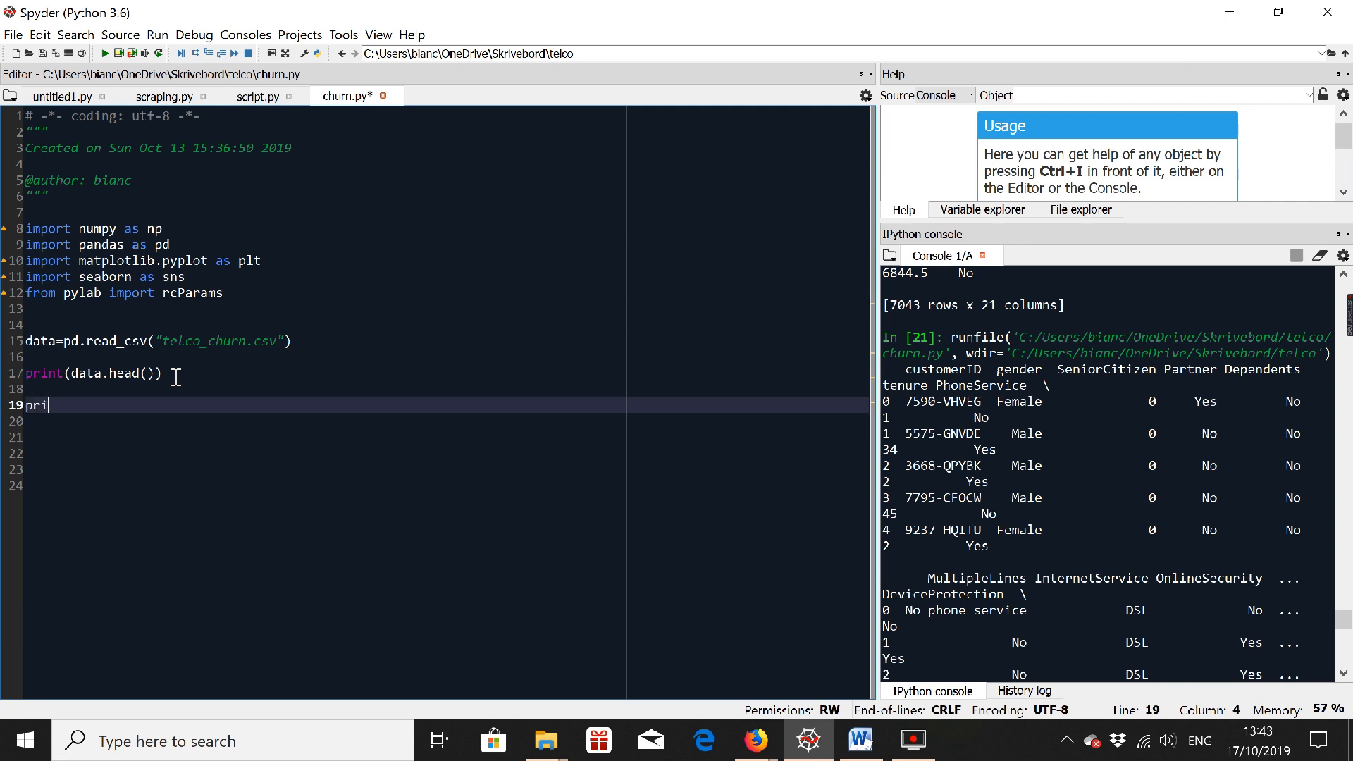
pyautogui.write('nt(')
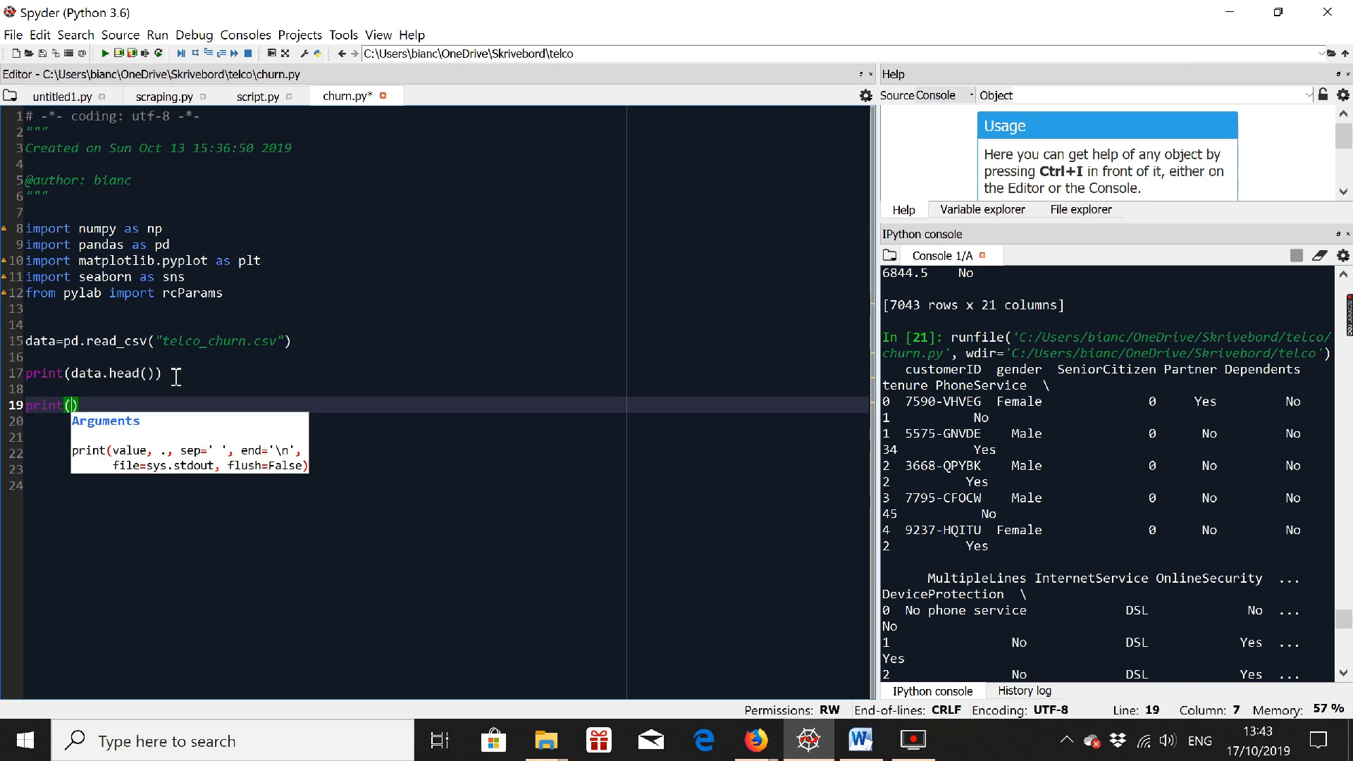
pyautogui.write('daa')
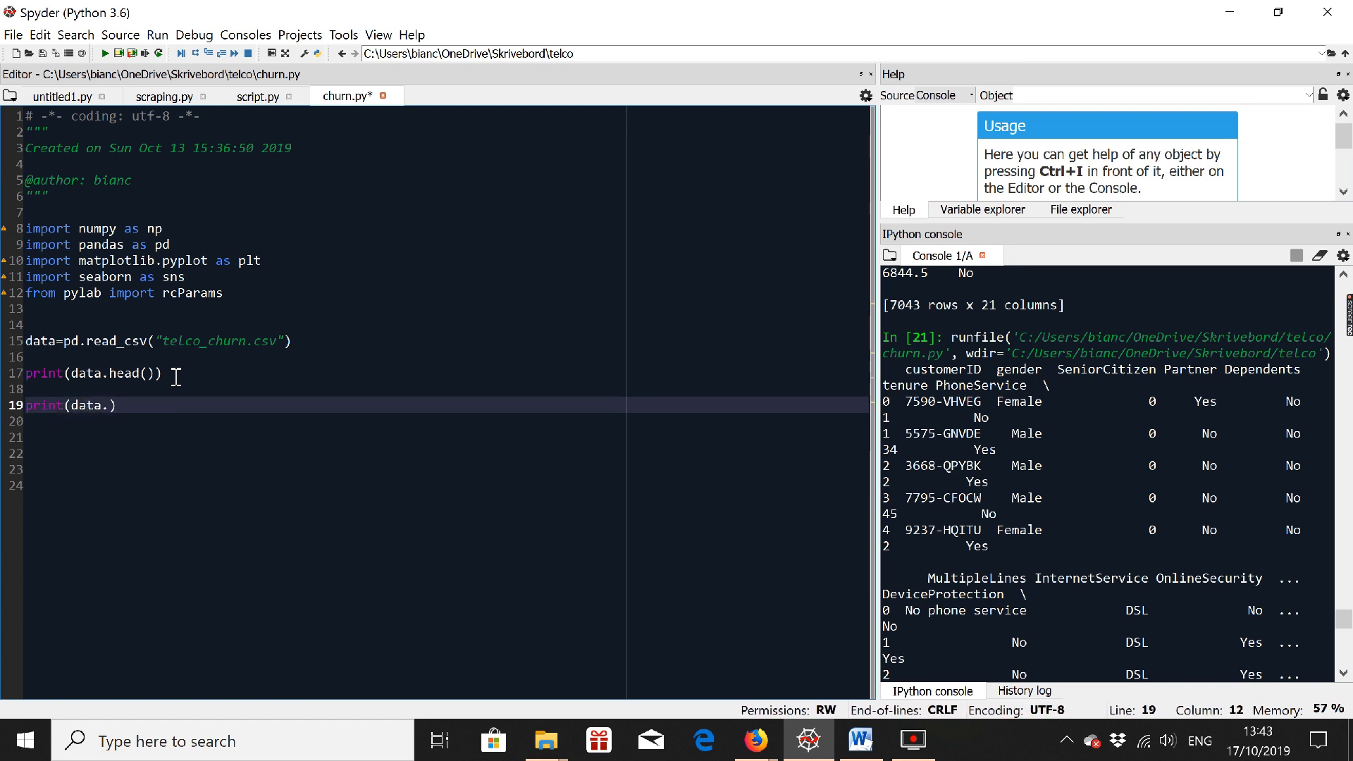
pyautogui.write('info')
pyautogui.click(436, 437)
pyautogui.write('new')
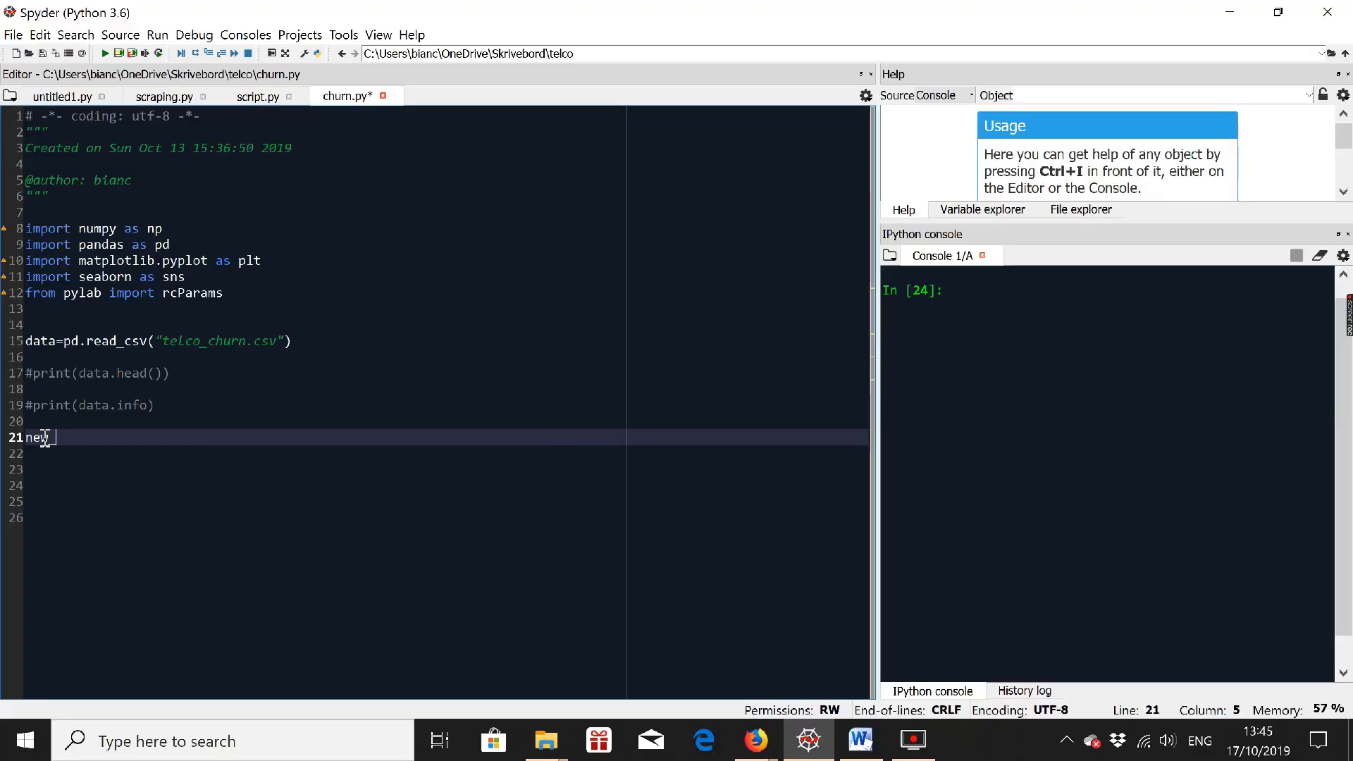
# Write new_data=data[['gender','Churn','Contract']] to select the three columns.
pyautogui.write('_data=')
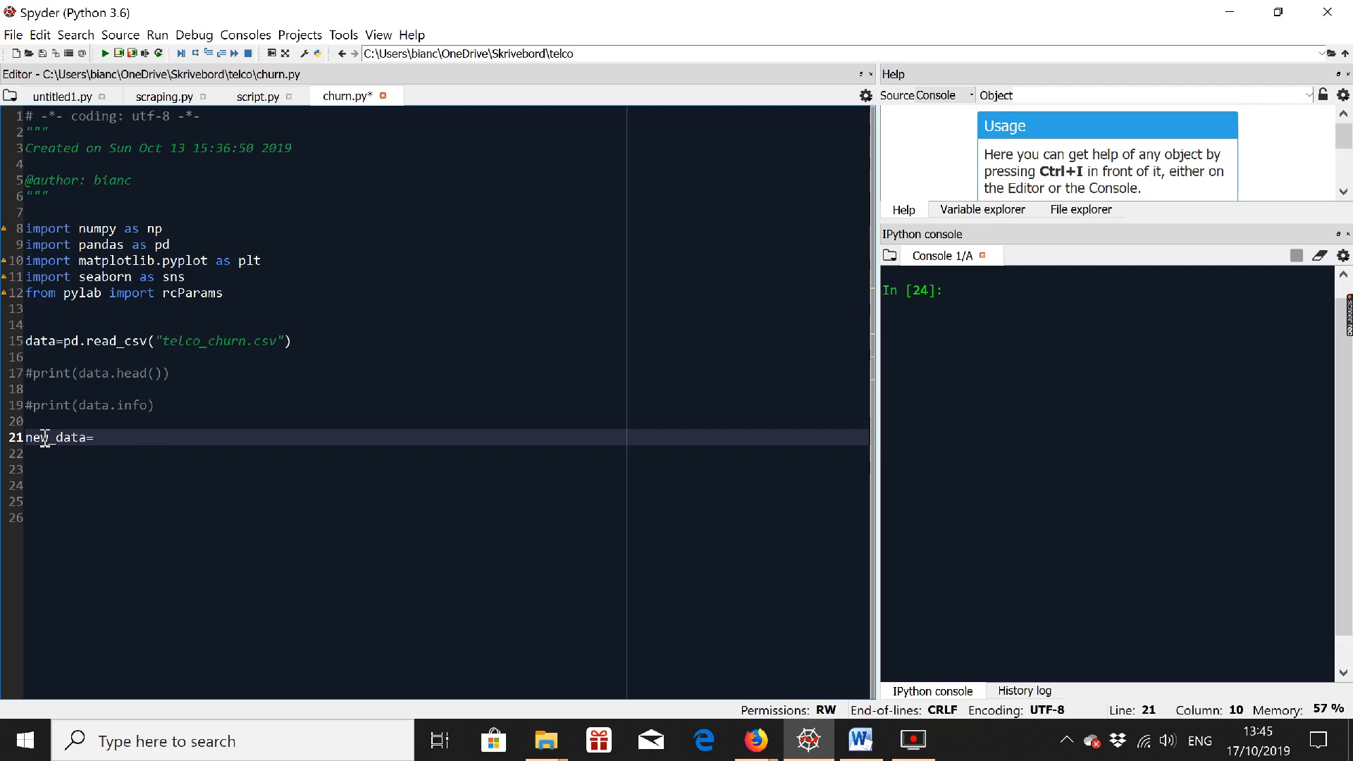
pyautogui.write('data')
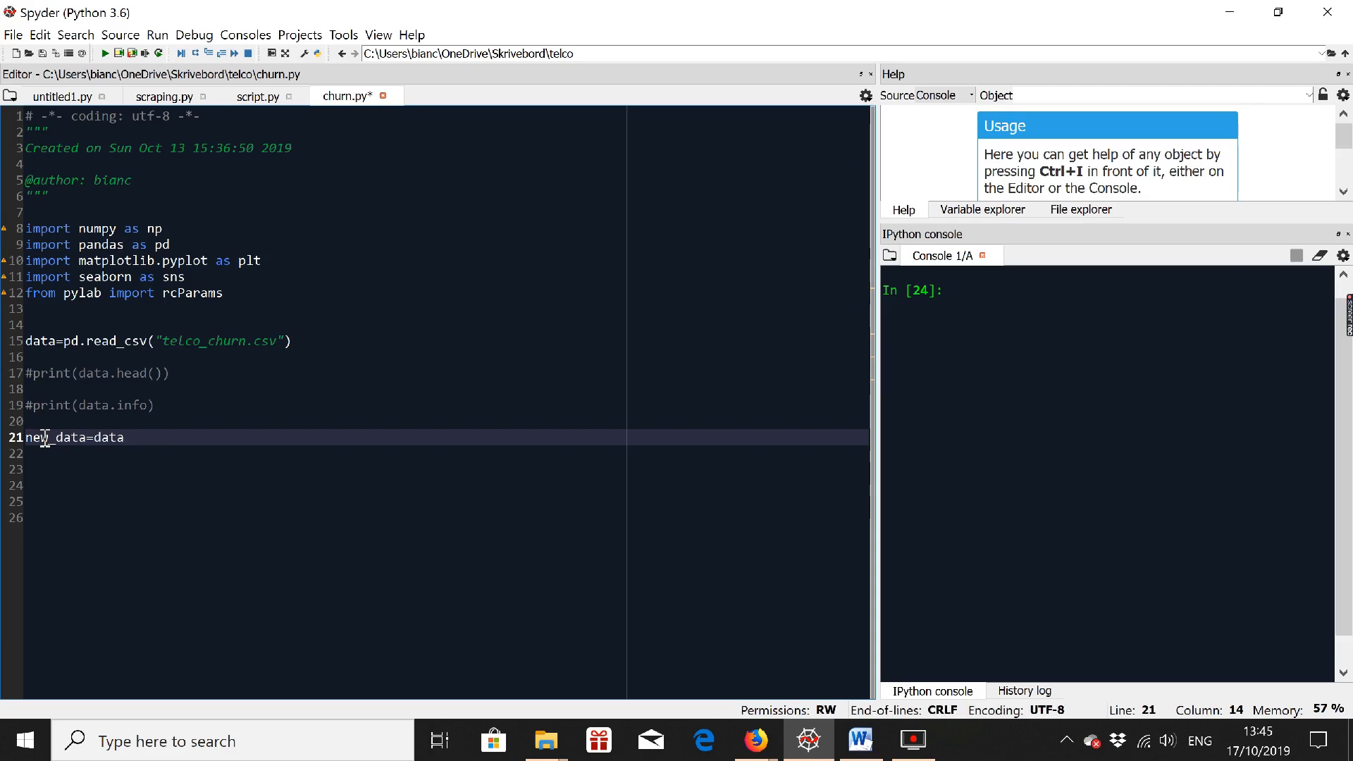
pyautogui.write("[['']]")
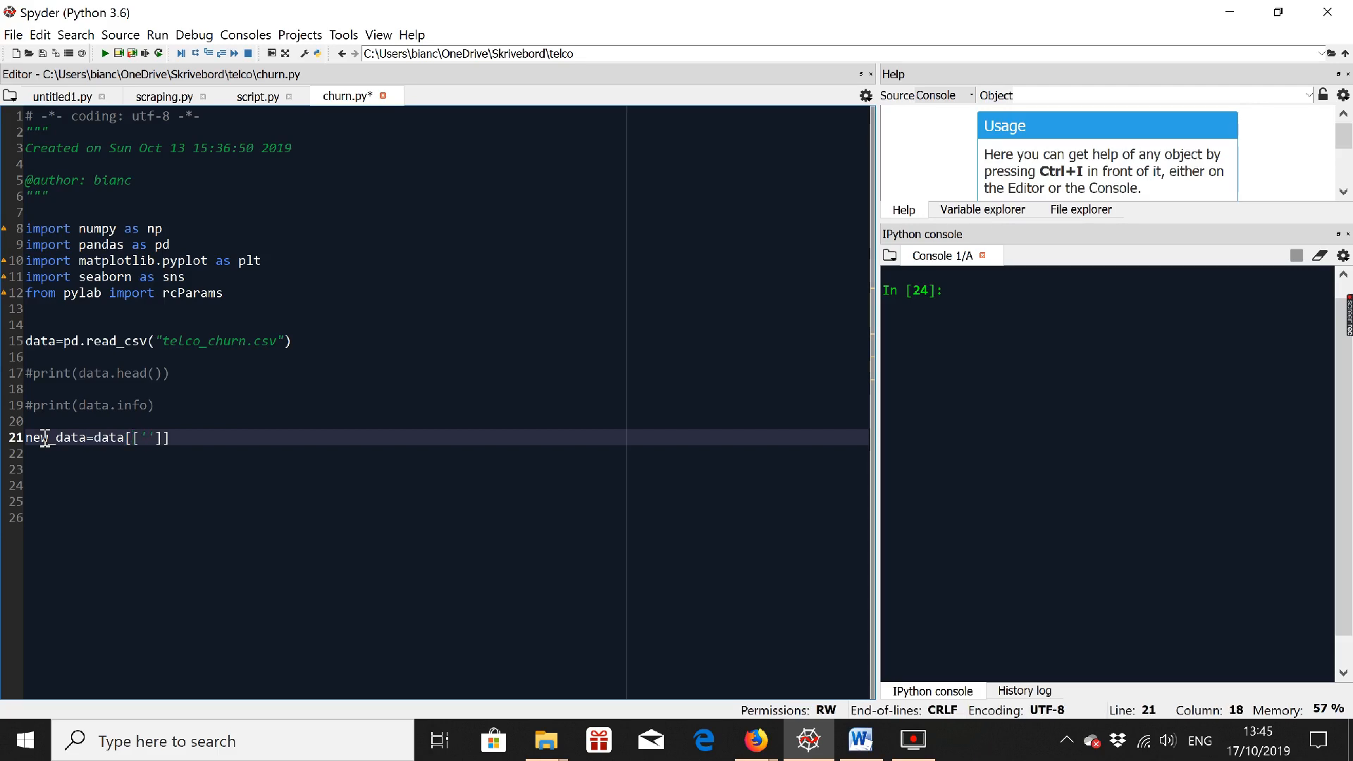
pyautogui.write("gender','Churn',")
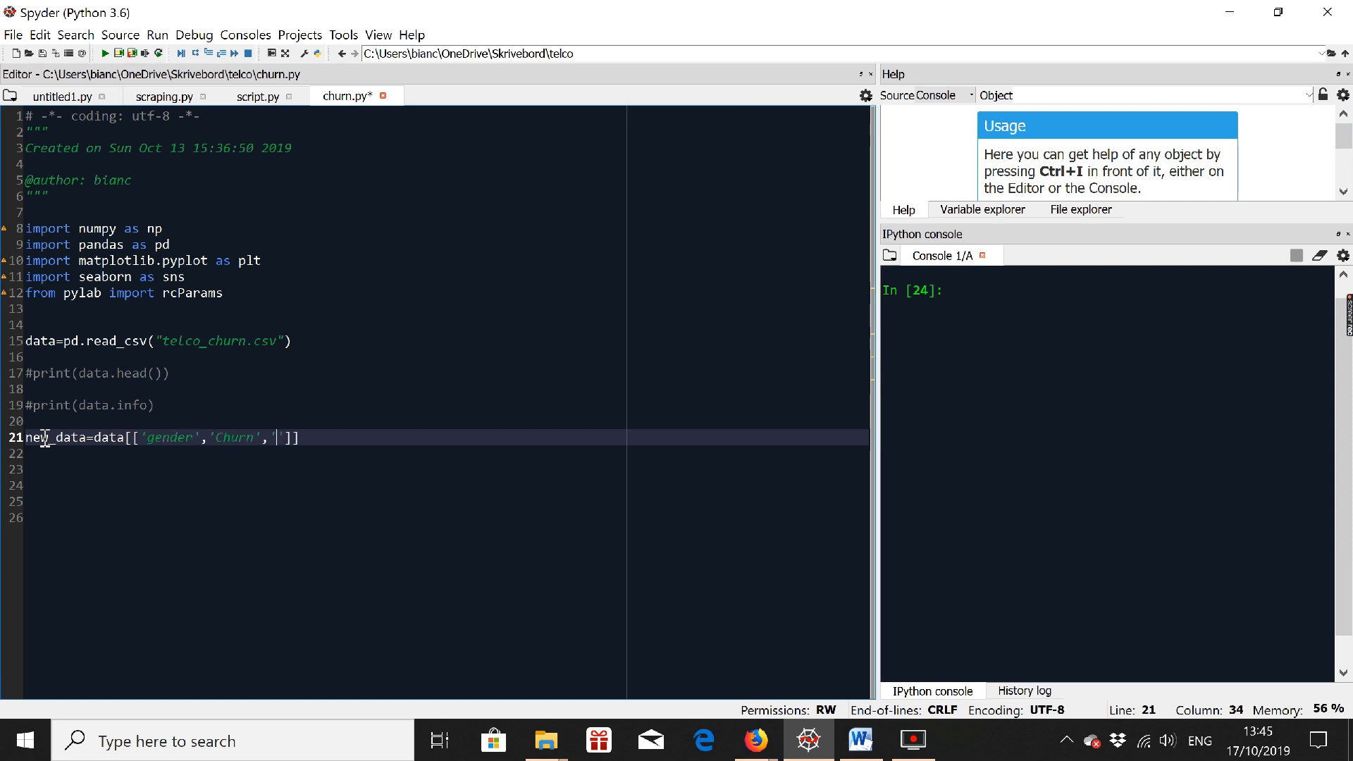
pyautogui.write("'Contract'")
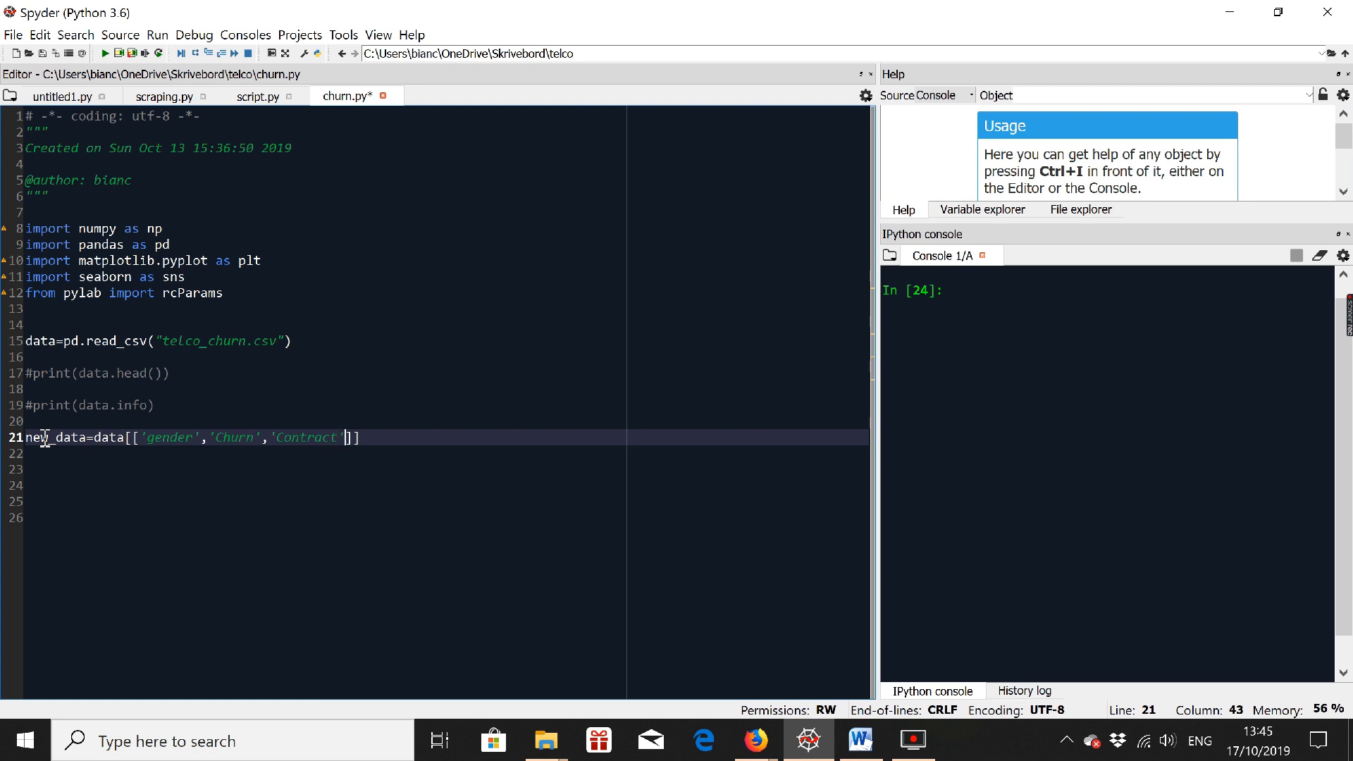
pyautogui.press('enter')
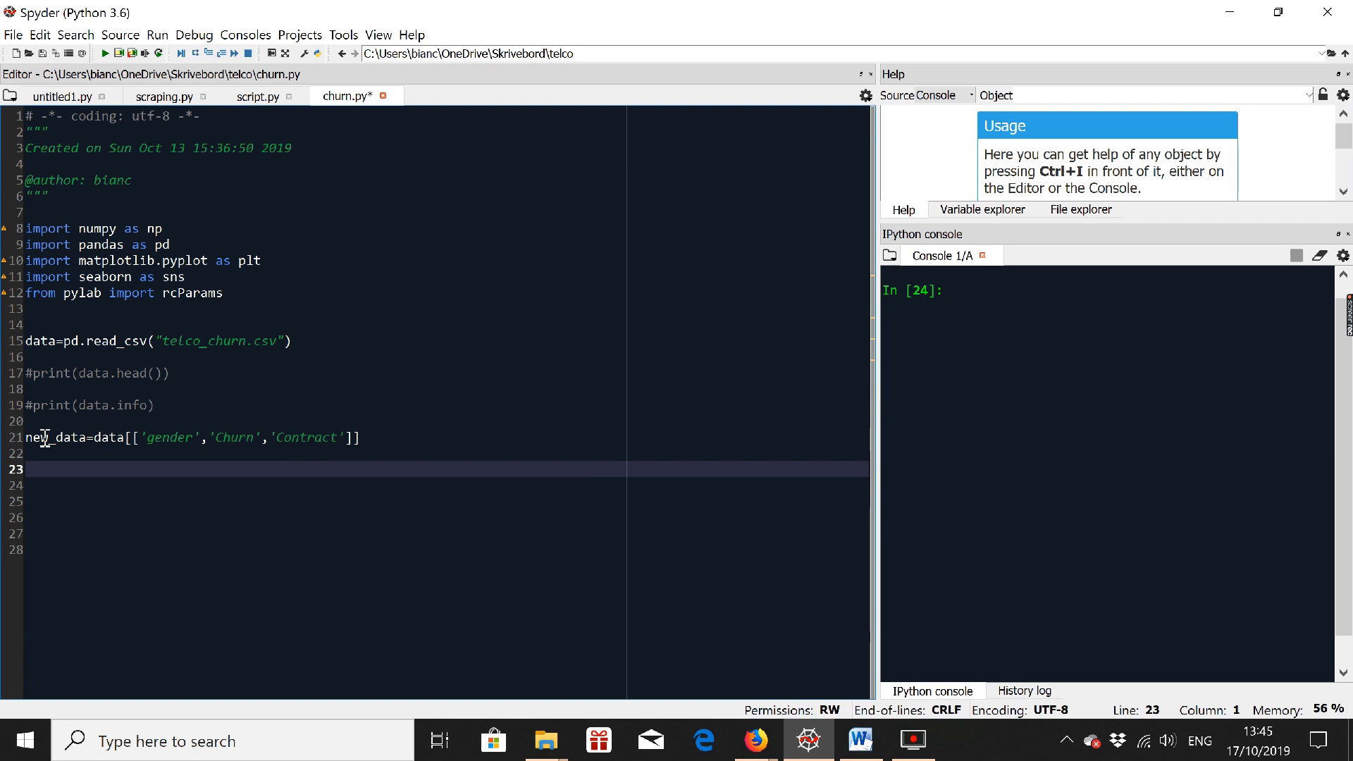
# Add print(new_data) and run the script to show the table in the console.
pyautogui.write('print(')
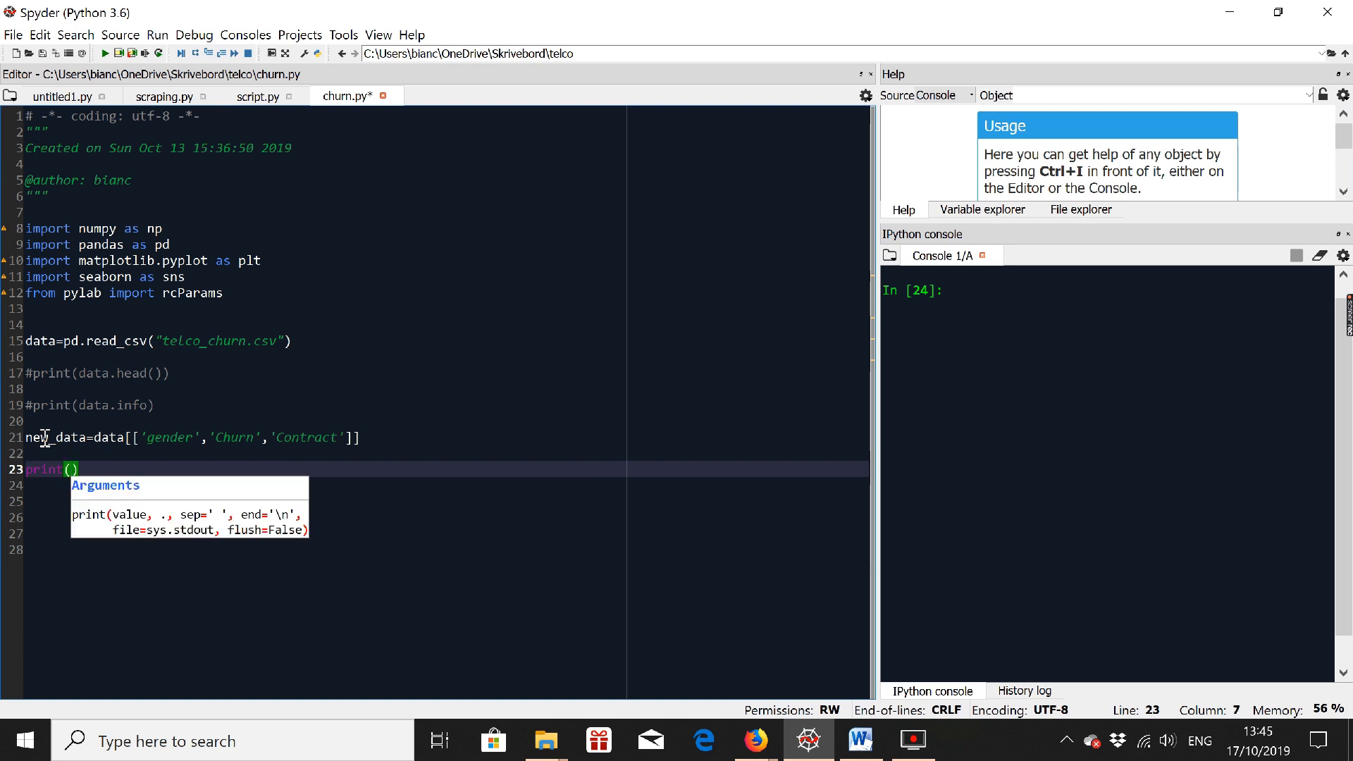
pyautogui.write('new data')
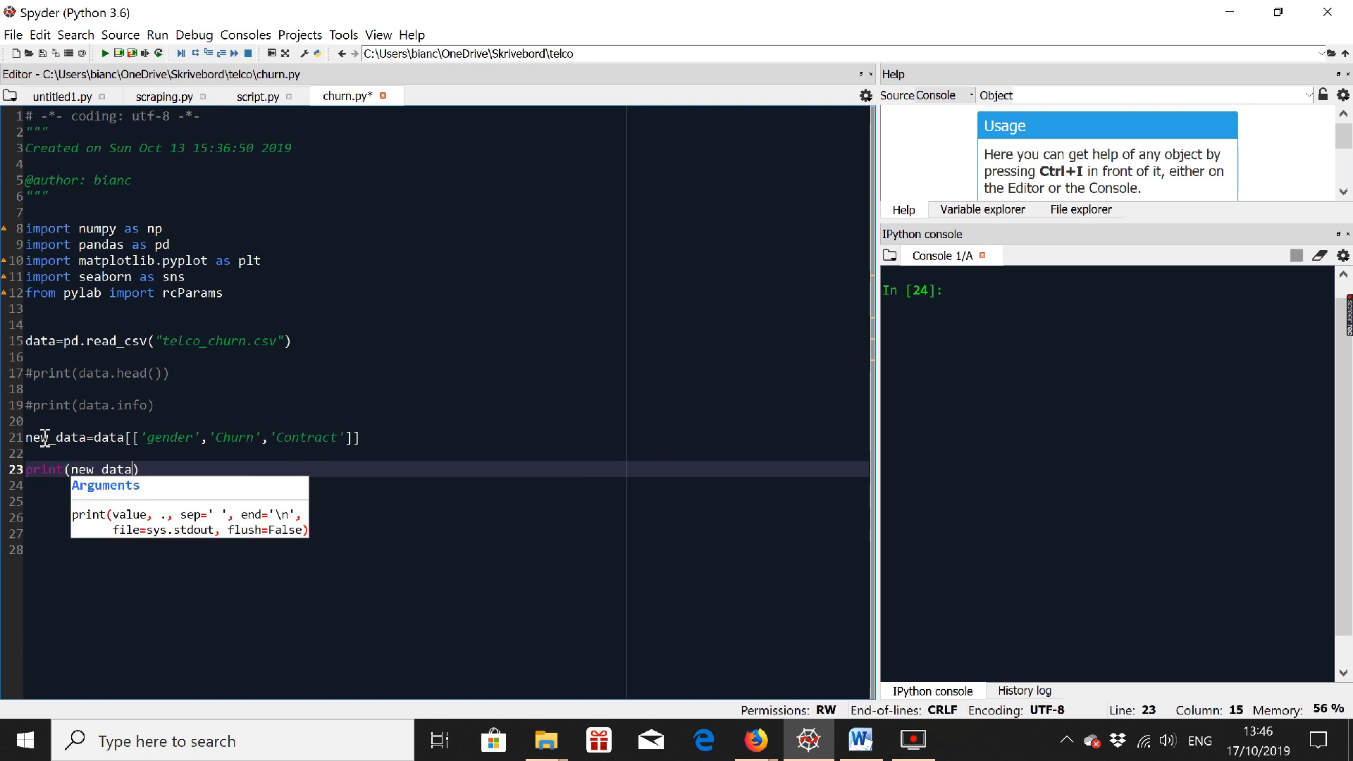
pyautogui.press('F5')
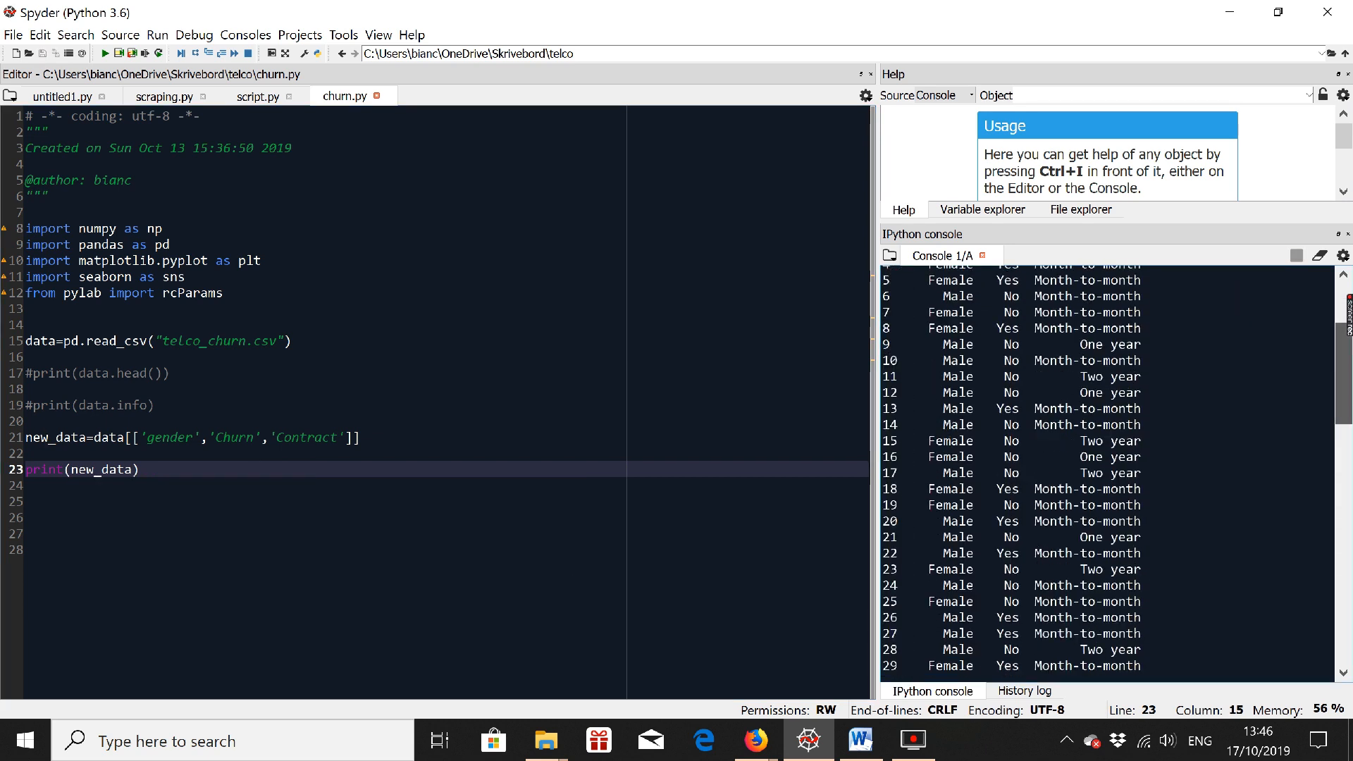
# Write print(new_data.describe()) on line 25 and run the script for the summary.
pyautogui.click(101, 52)
pyautogui.write('#')
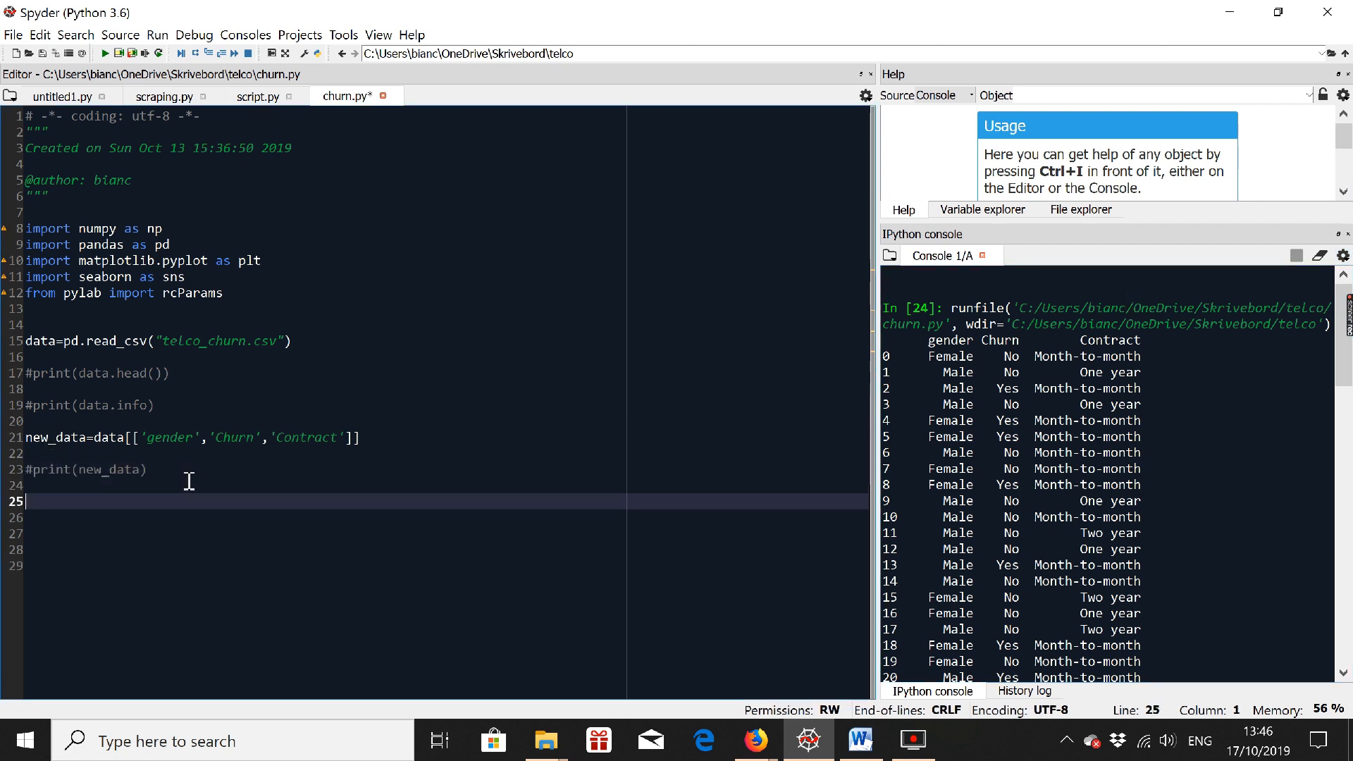
pyautogui.write('print')
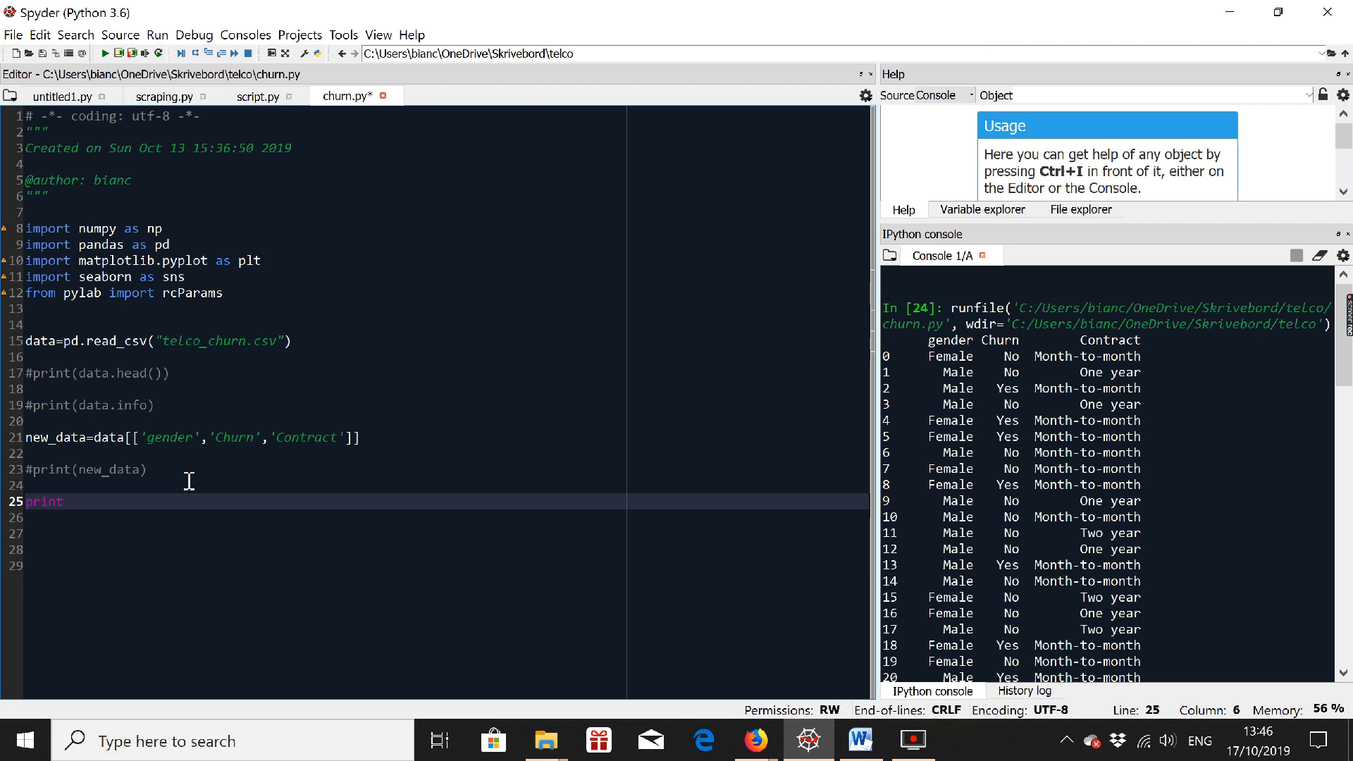
pyautogui.doubleClick(44, 502)
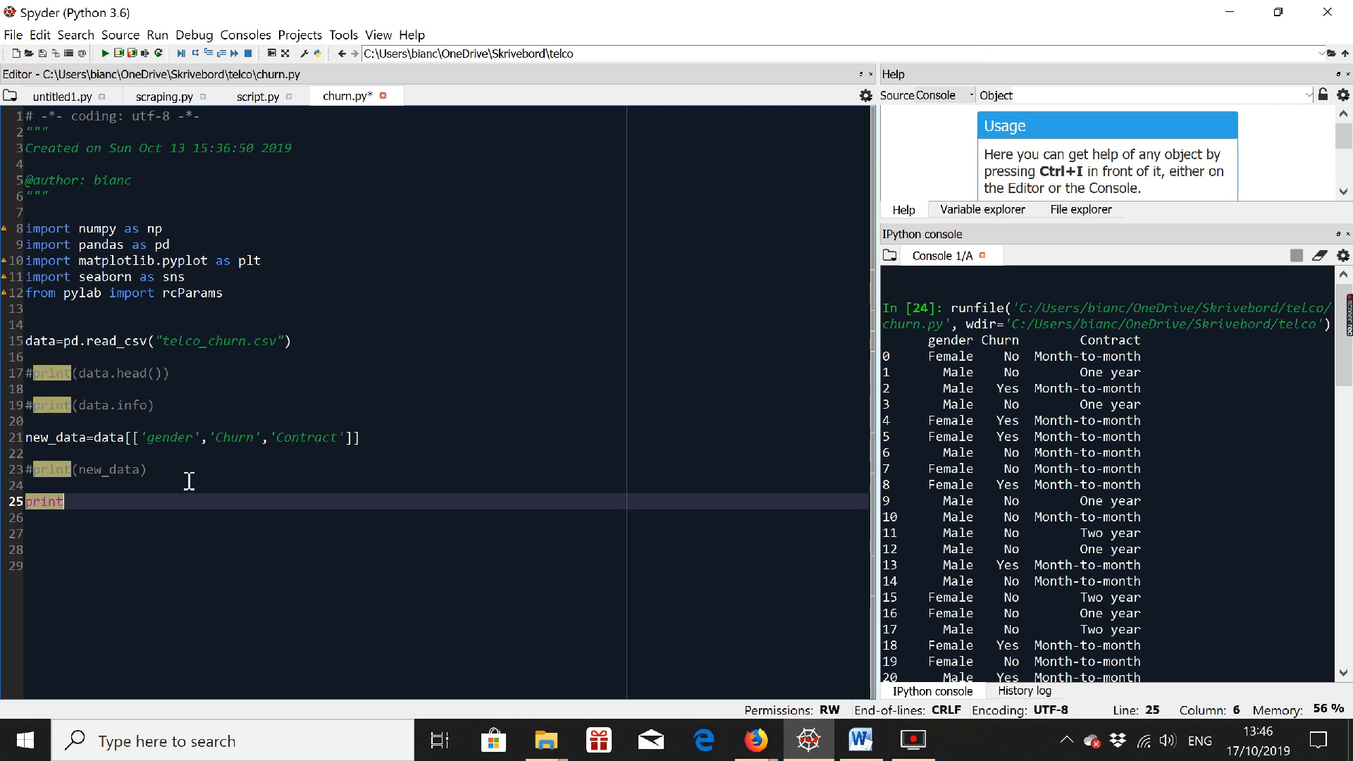
pyautogui.write('(new')
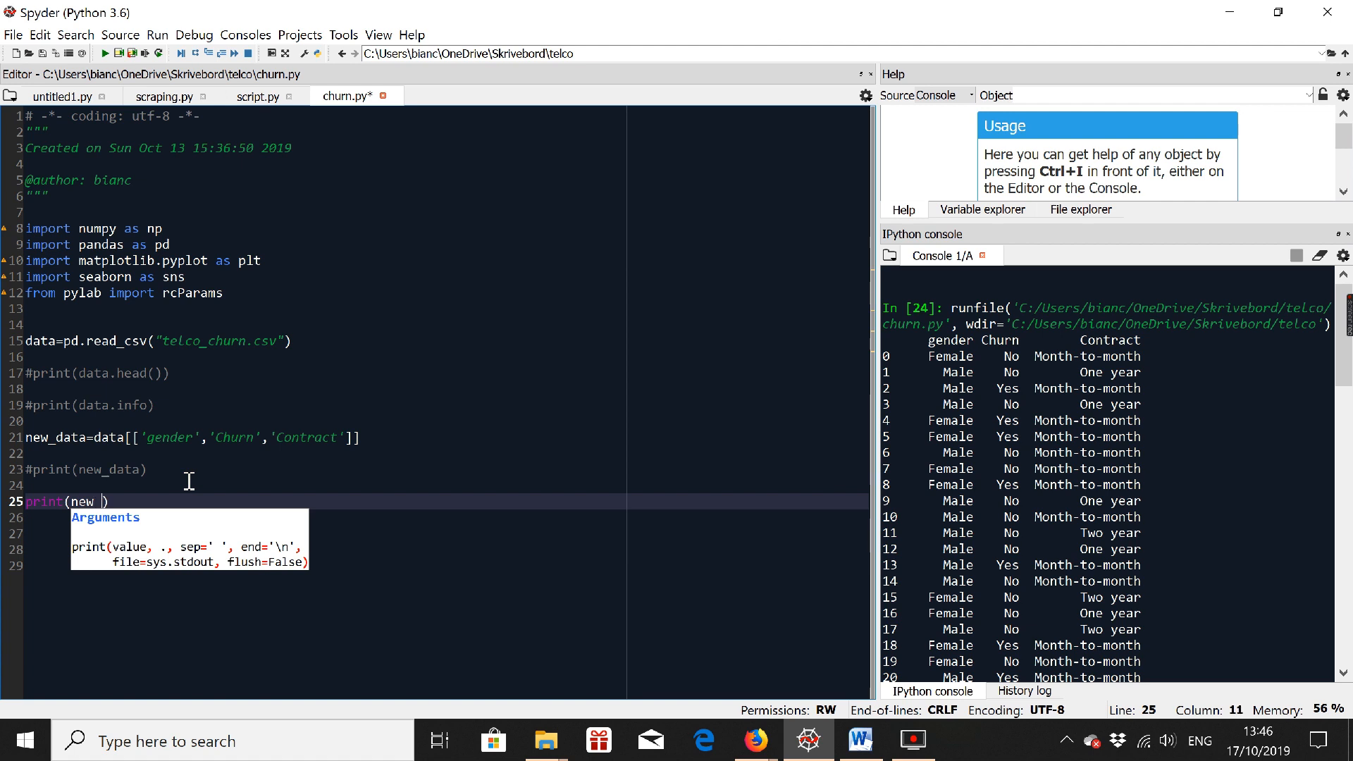
pyautogui.write('data')
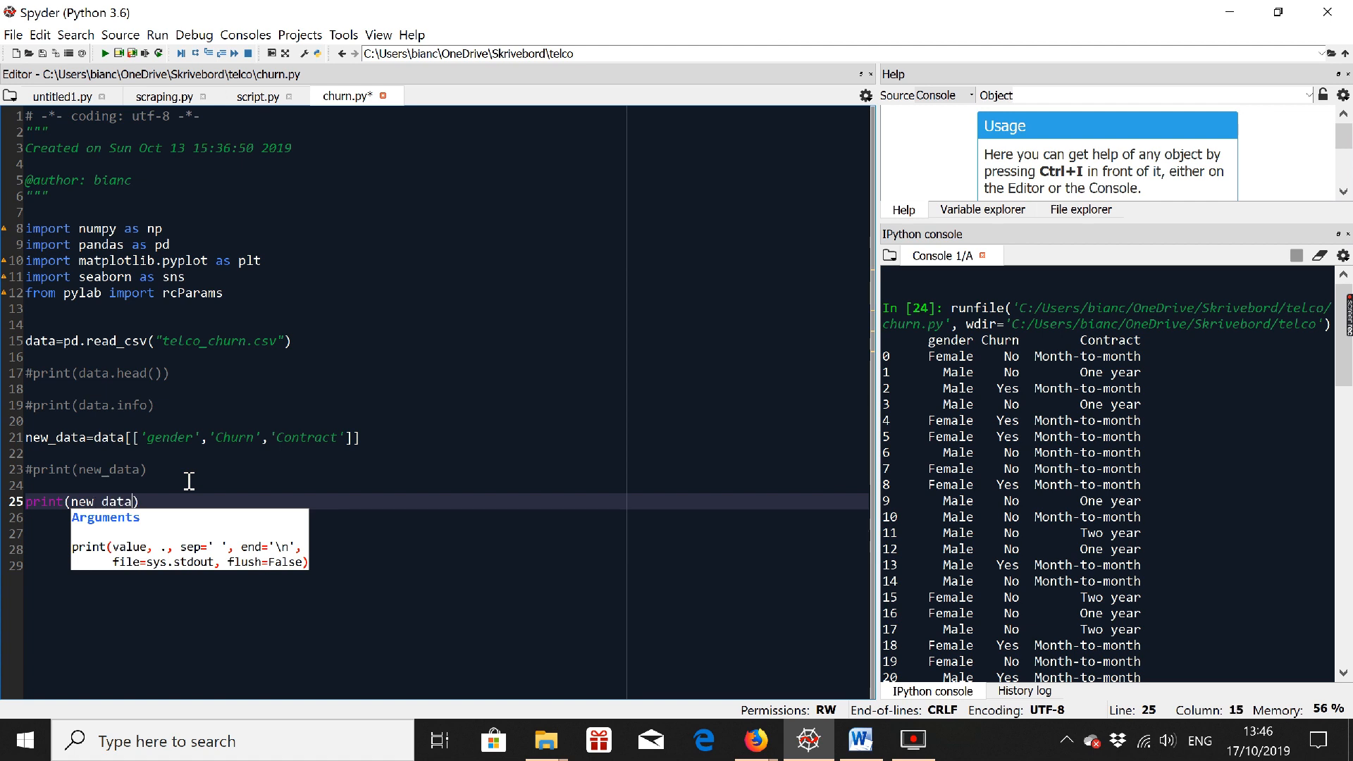
pyautogui.write('.describe')
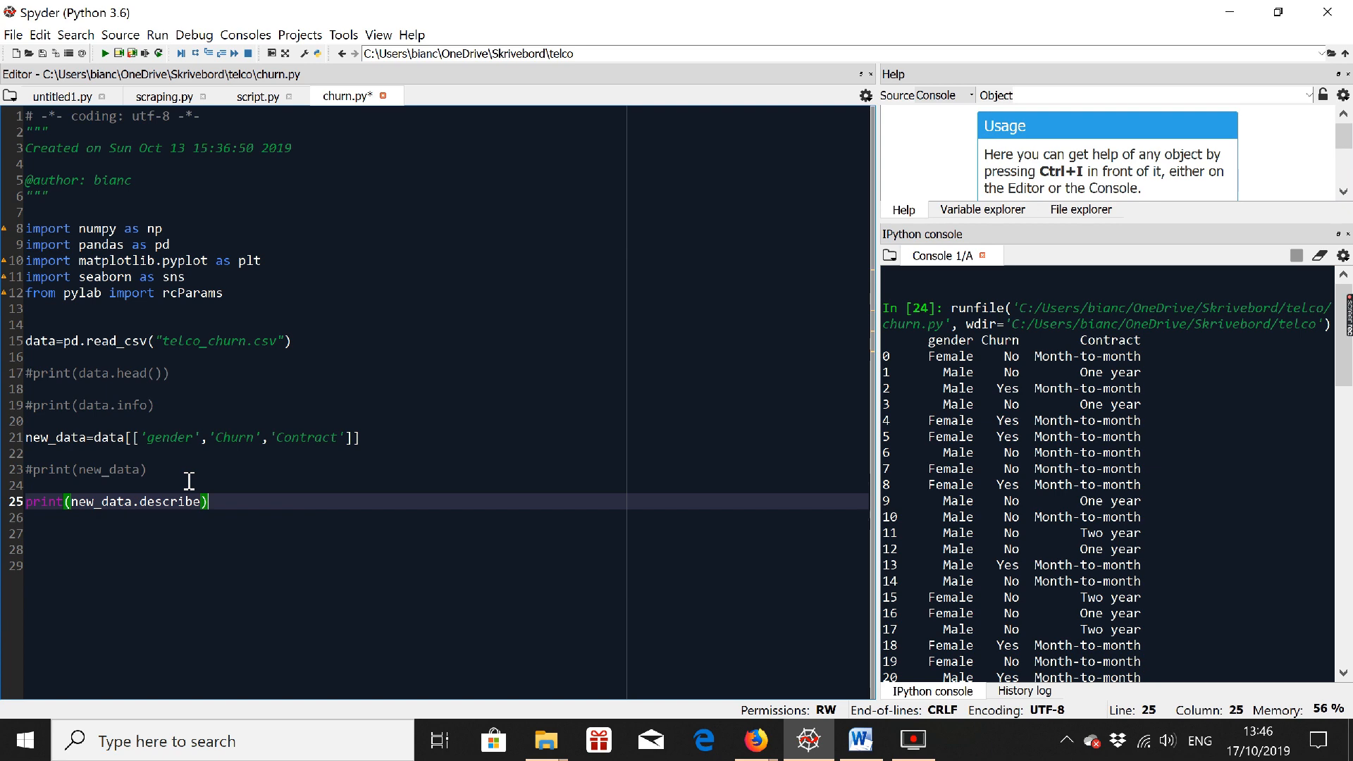
pyautogui.write('()')
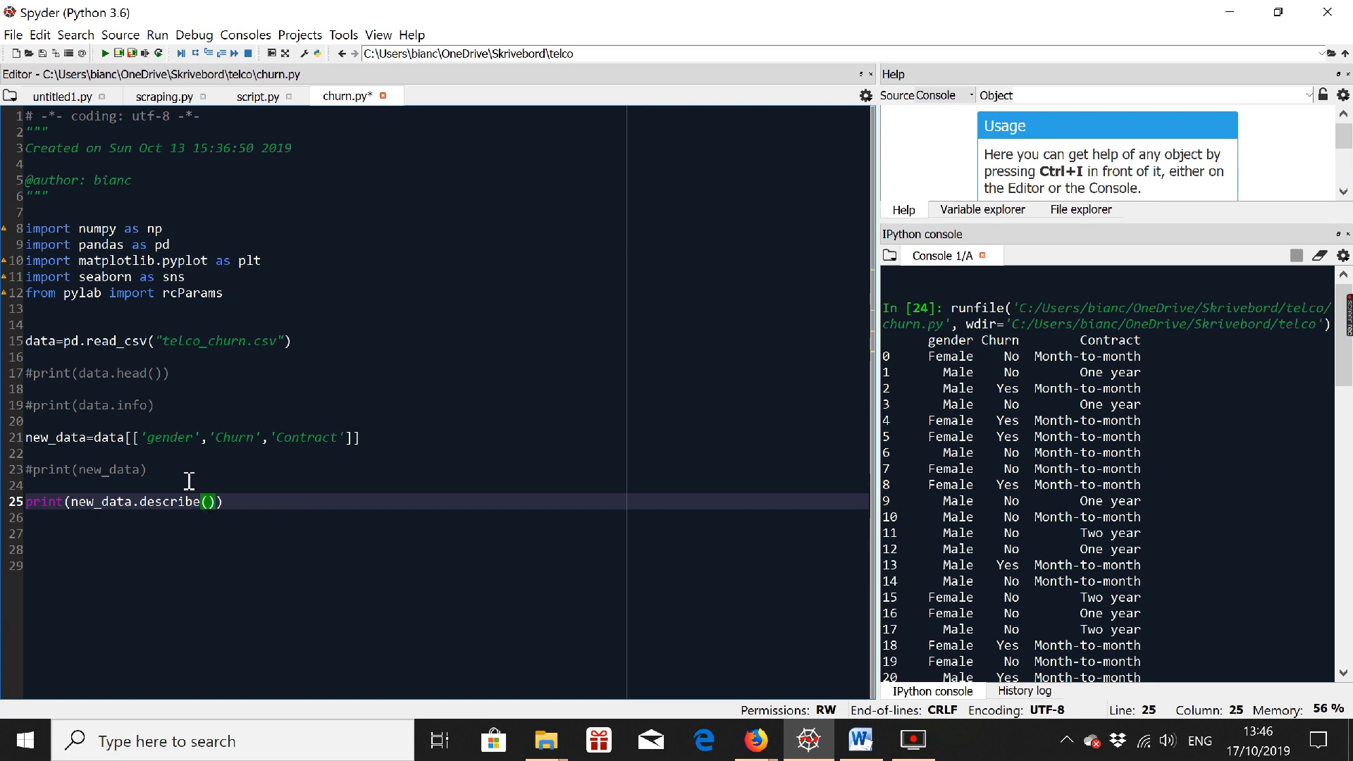
pyautogui.press('f5')
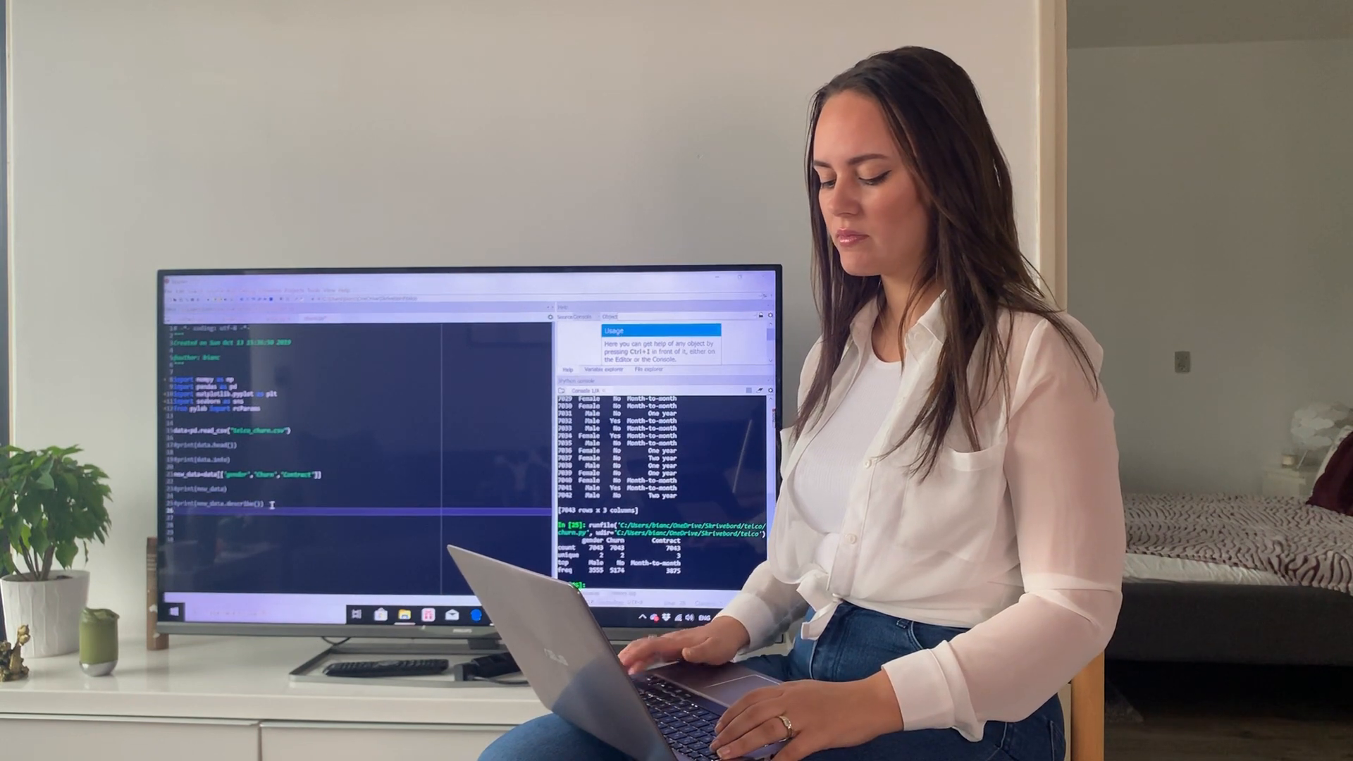
# Clear the earlier output from the IPython console via its context menu.
pyautogui.rightClick(656, 467)
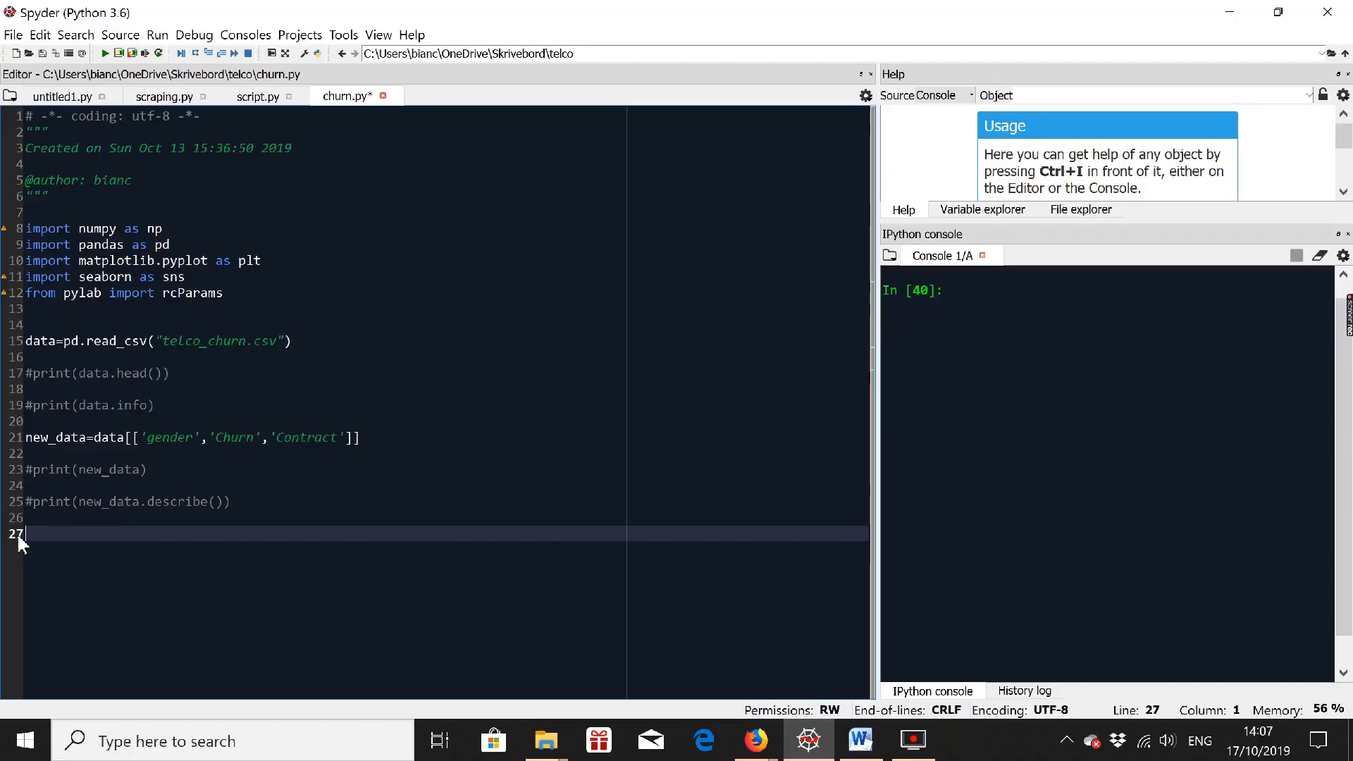
# Write the num_bins=10 line for the histogram bin count.
pyautogui.write('num_')
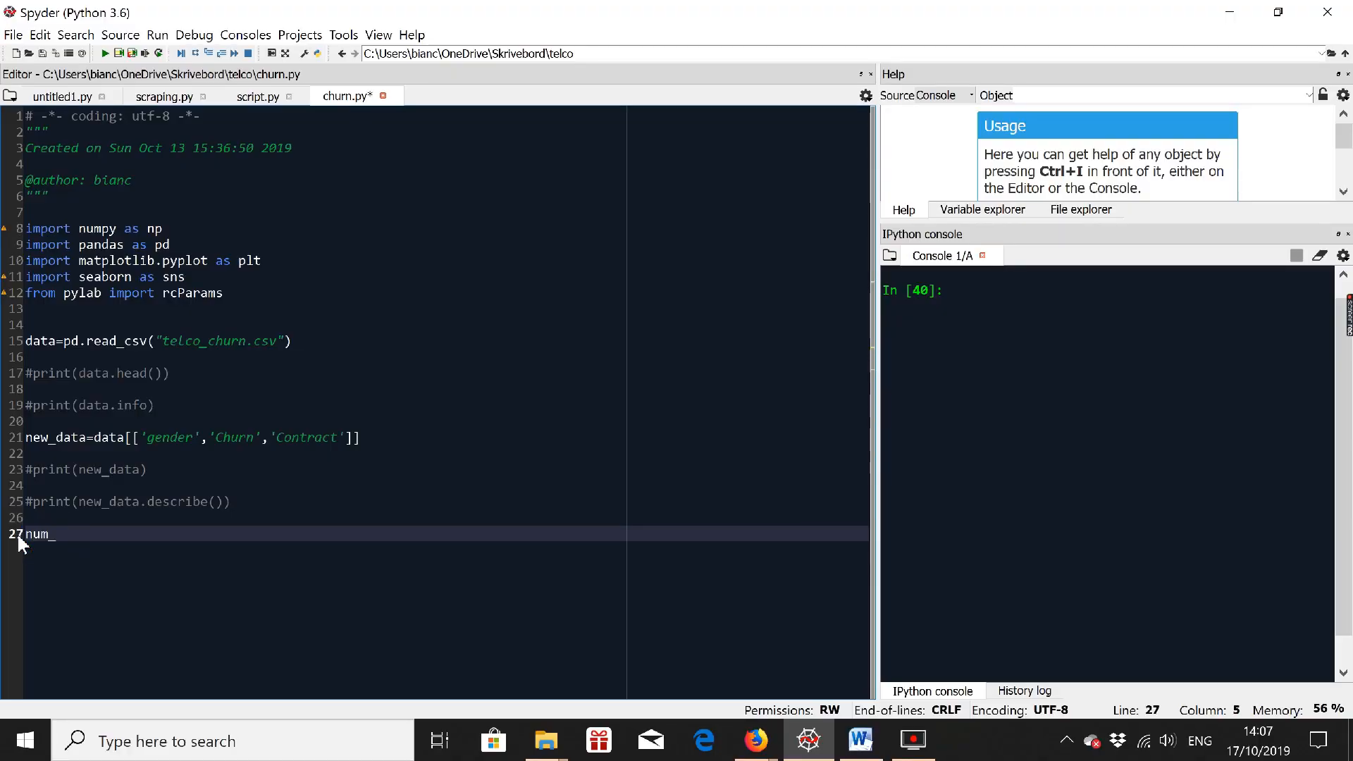
pyautogui.write('bins')
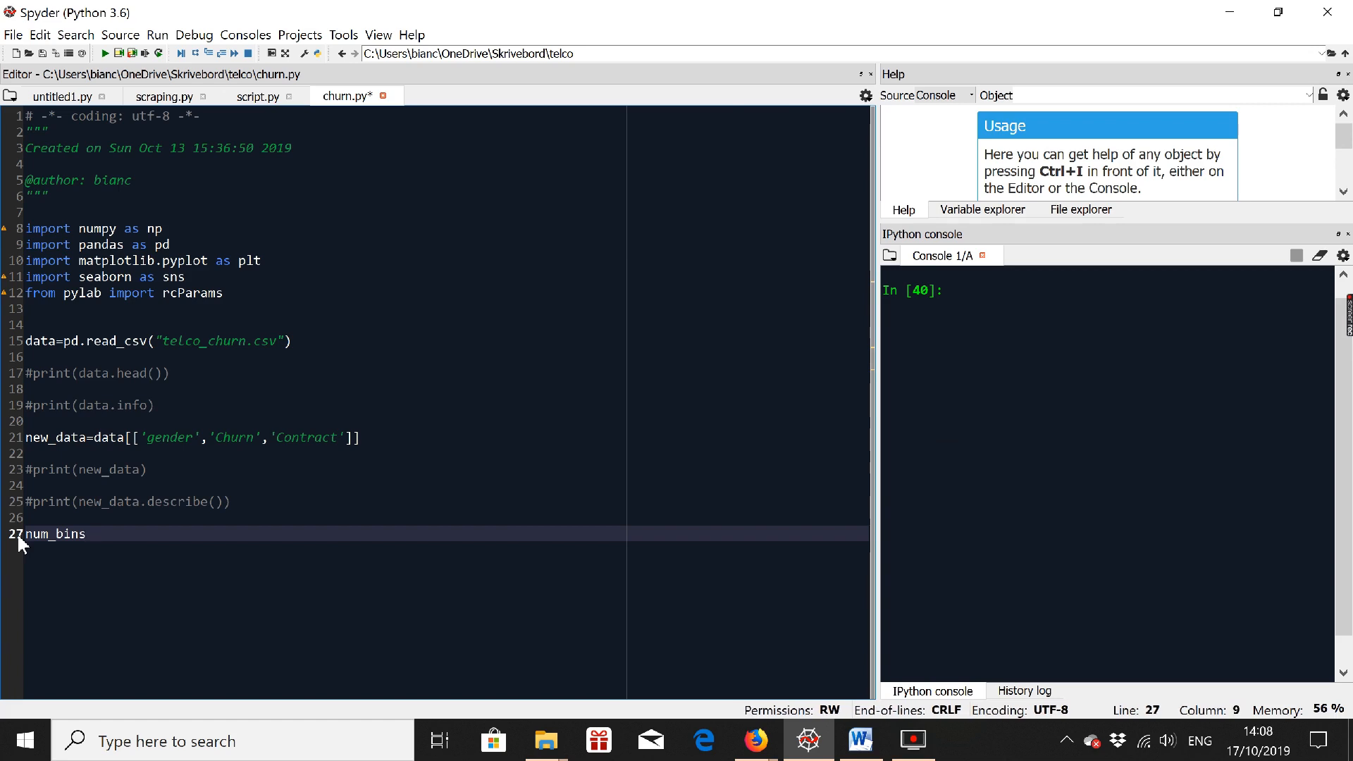
pyautogui.press('enter')
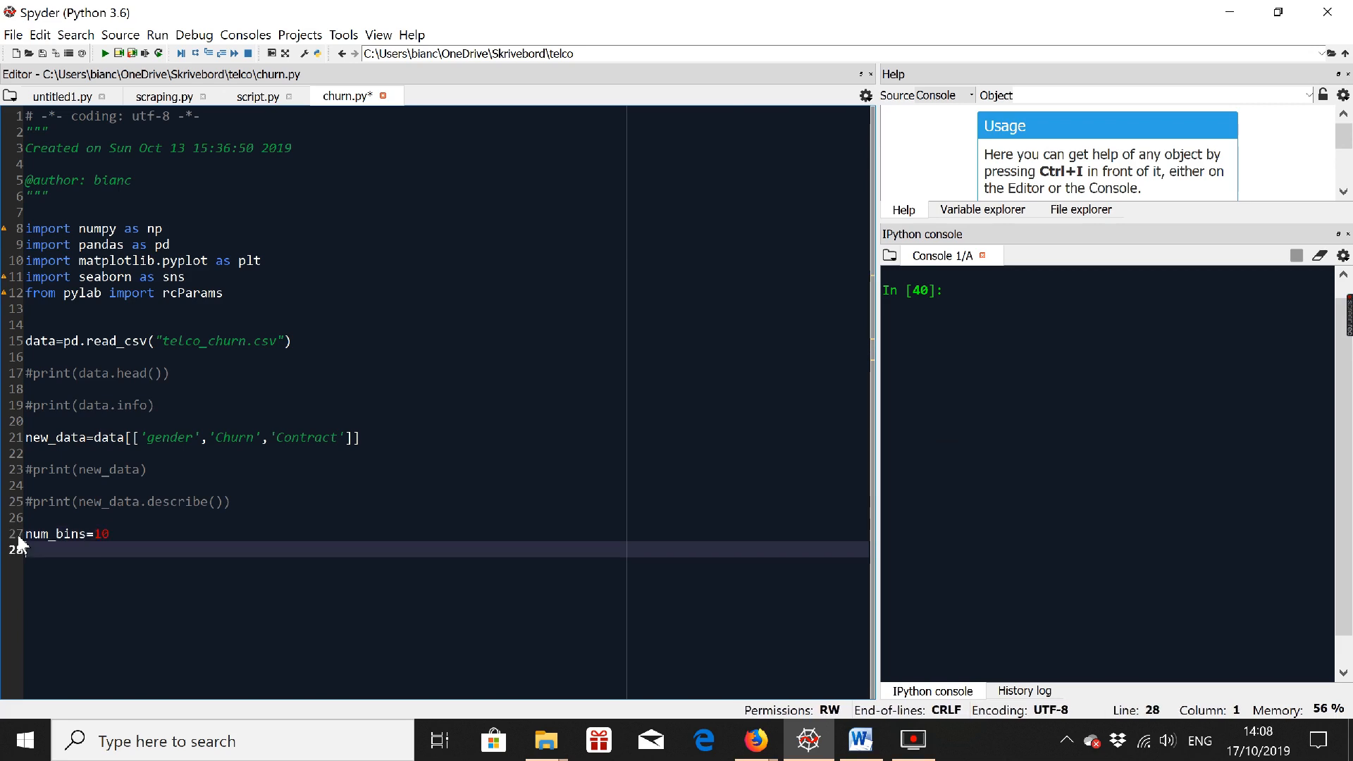
# Start plt.hist(new_data['Contract'],num_bins) for a Contract histogram.
pyautogui.write('plt.hist')
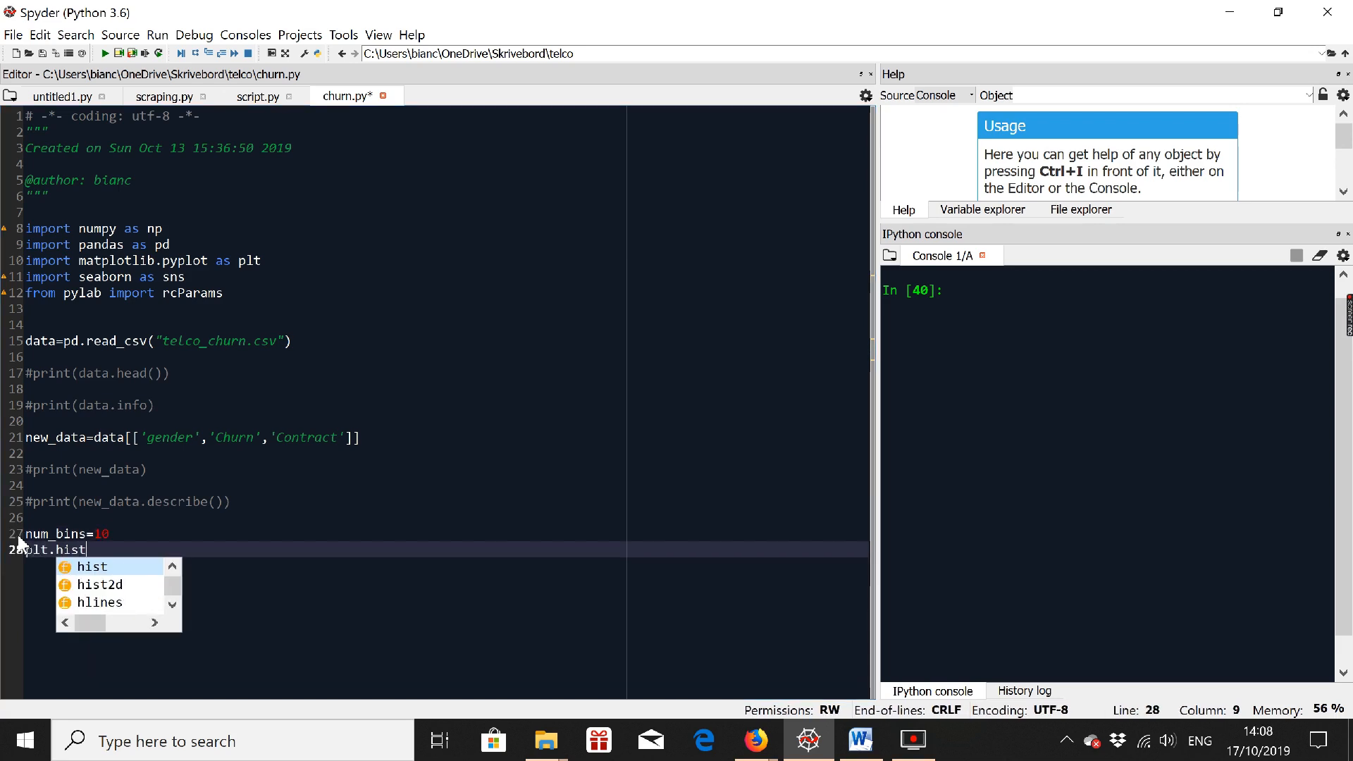
pyautogui.write('(new_')
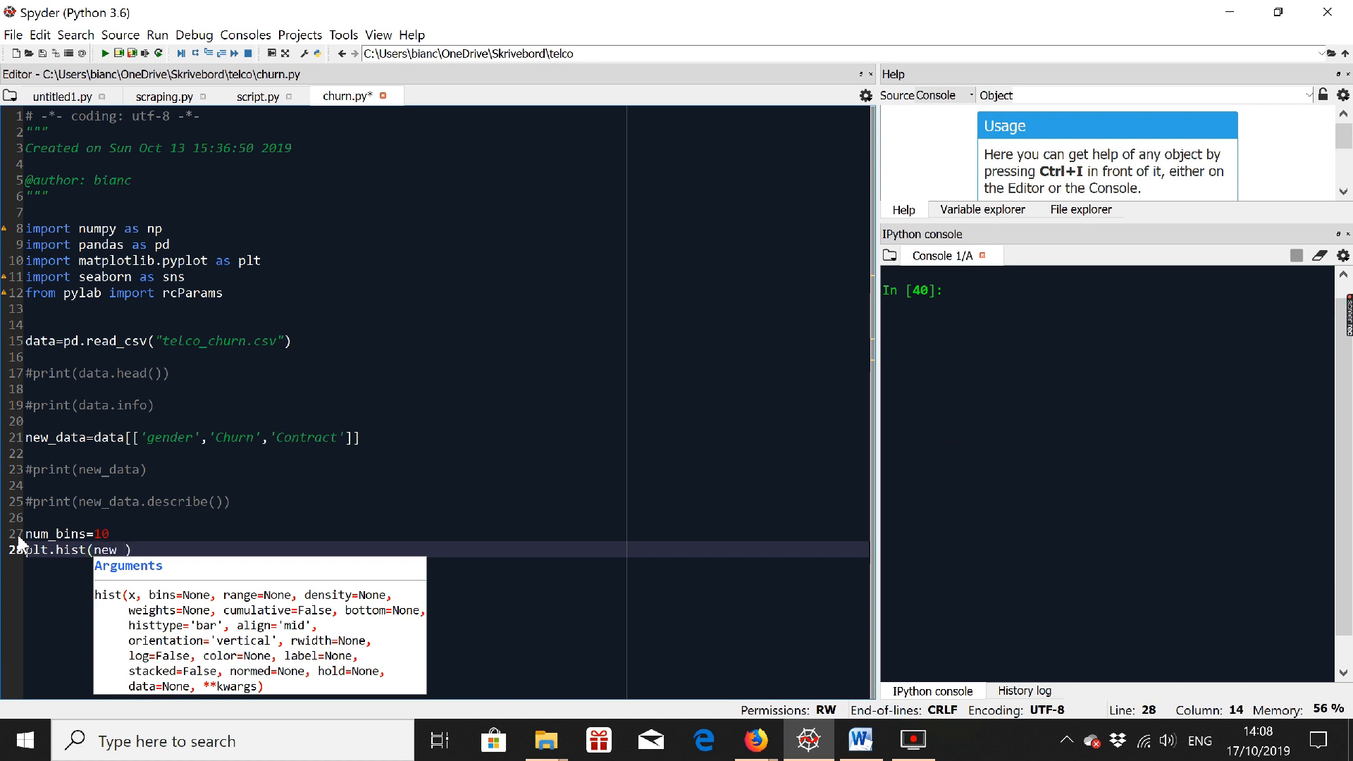
pyautogui.write("data['")
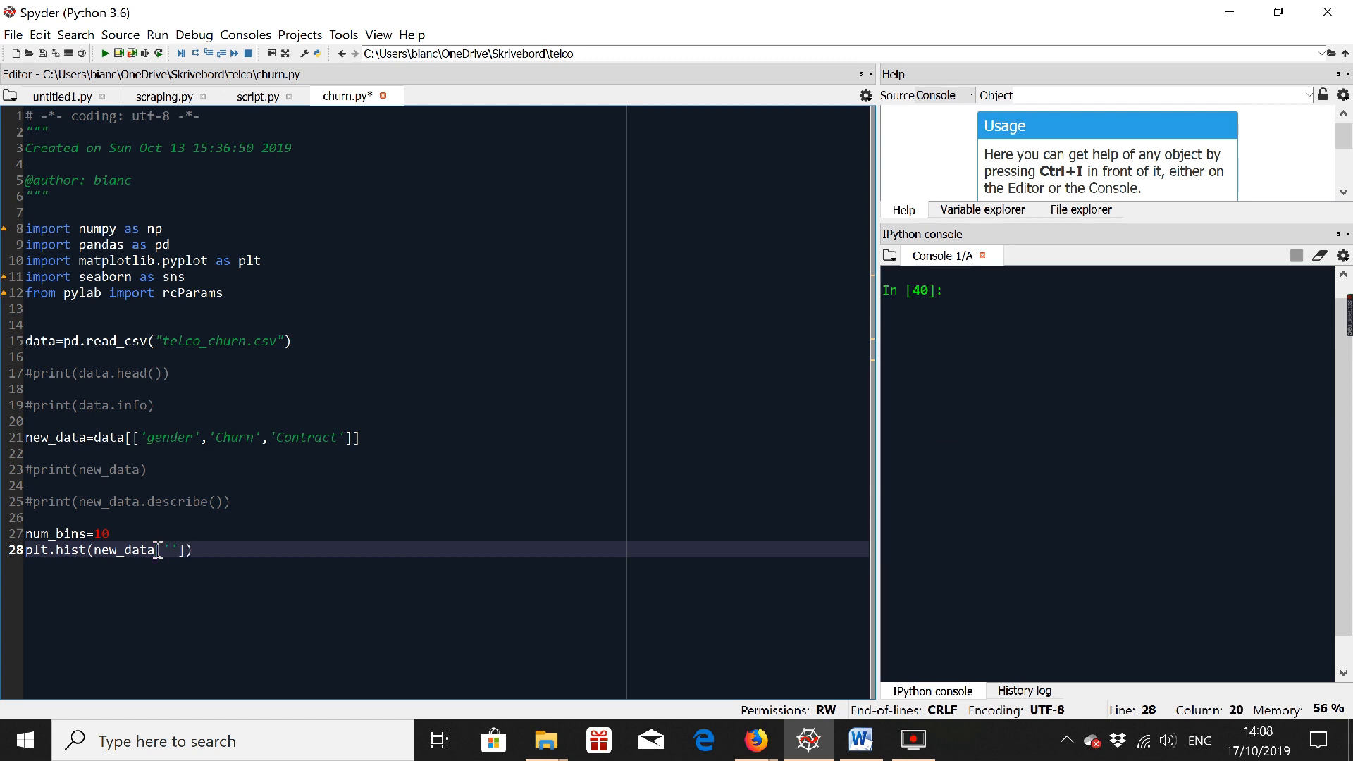
pyautogui.write("'Contract'")
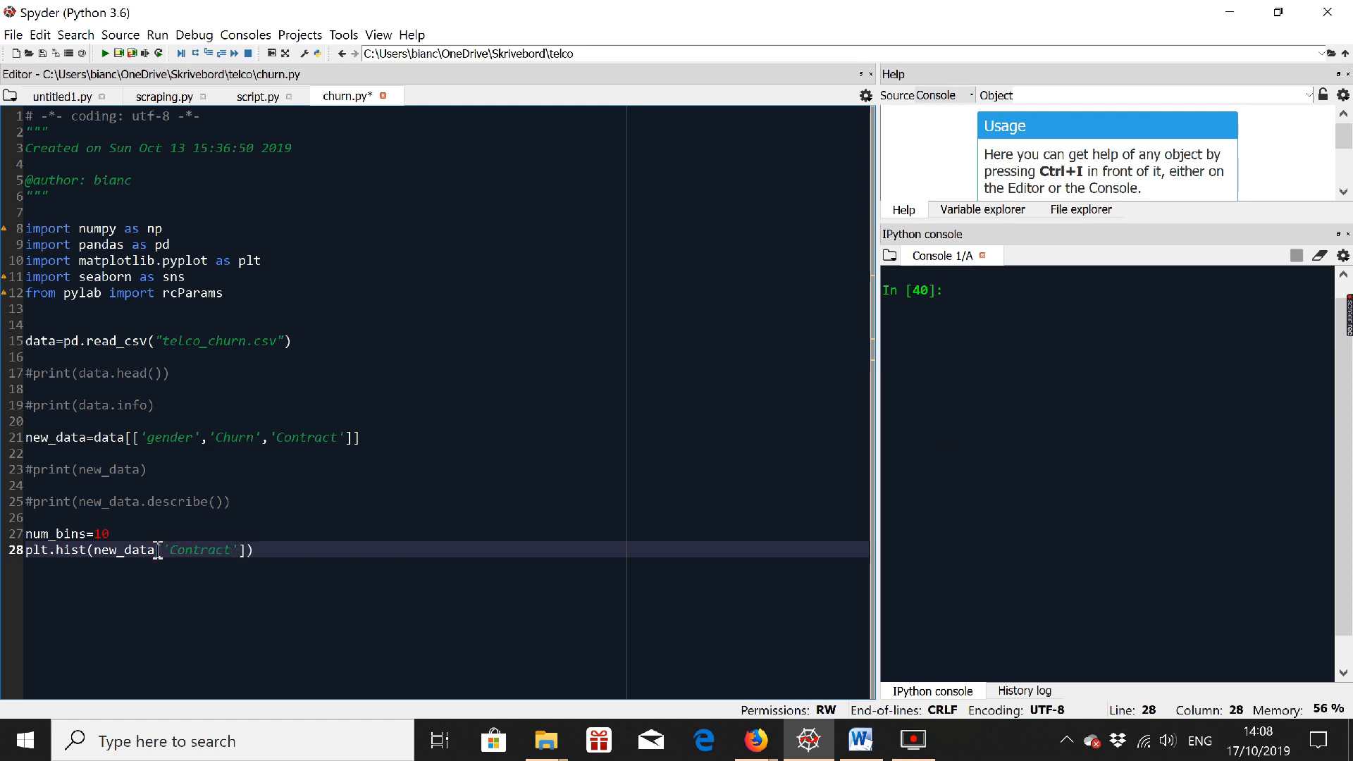
pyautogui.write(',)')
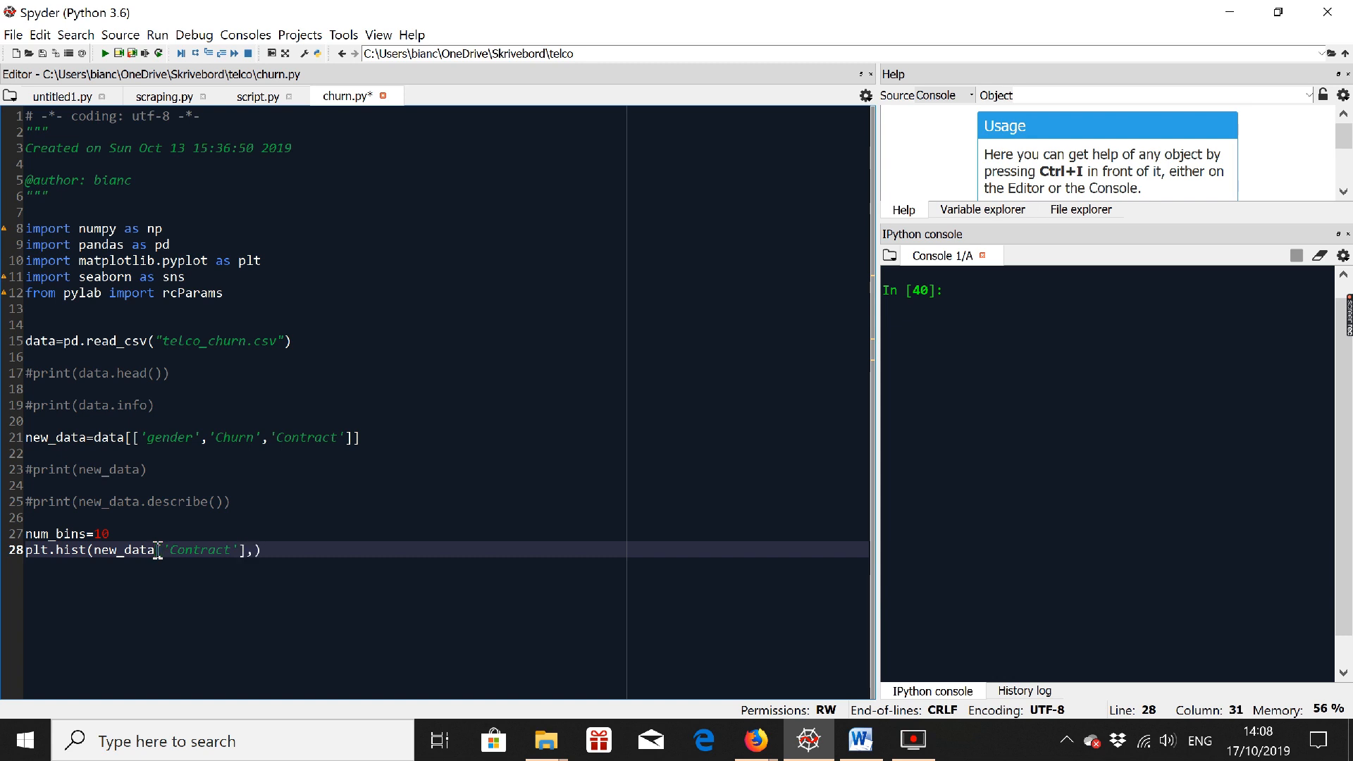
pyautogui.write('num_bi')
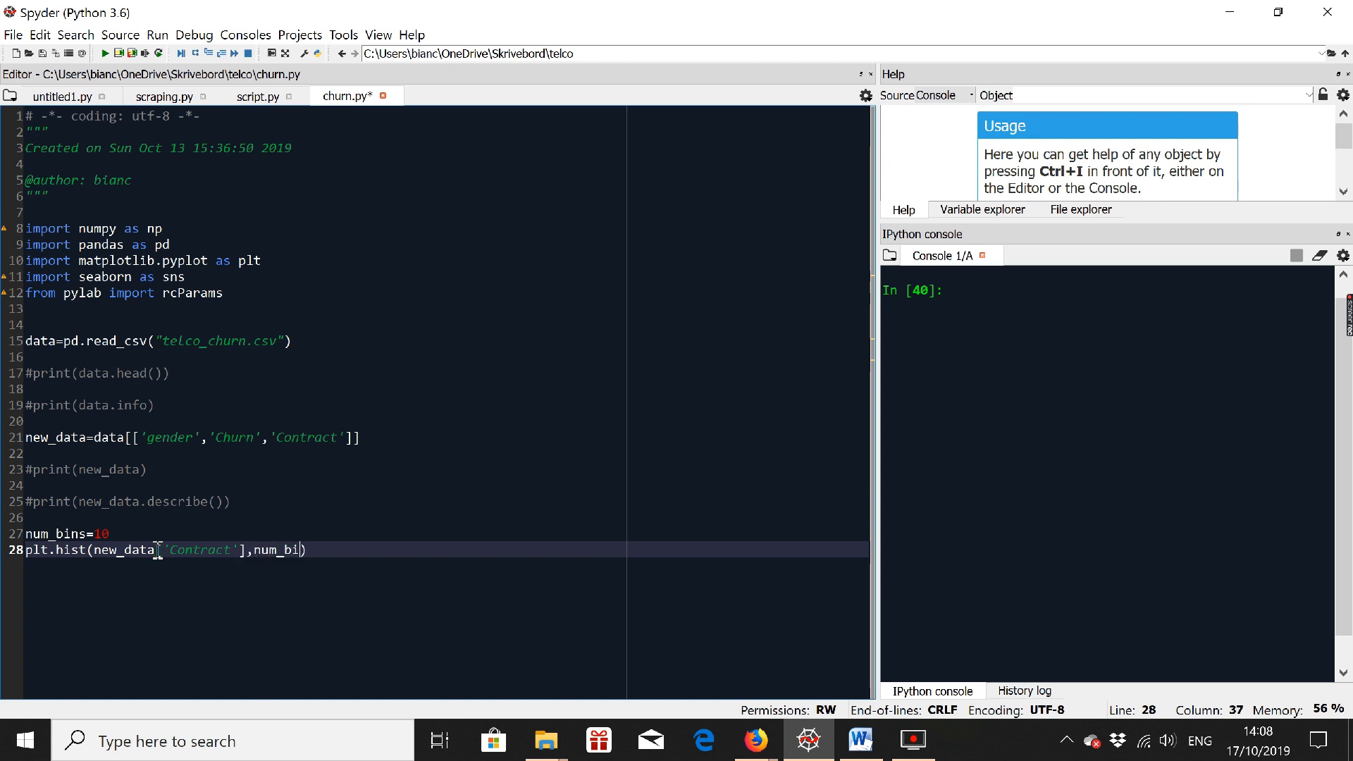